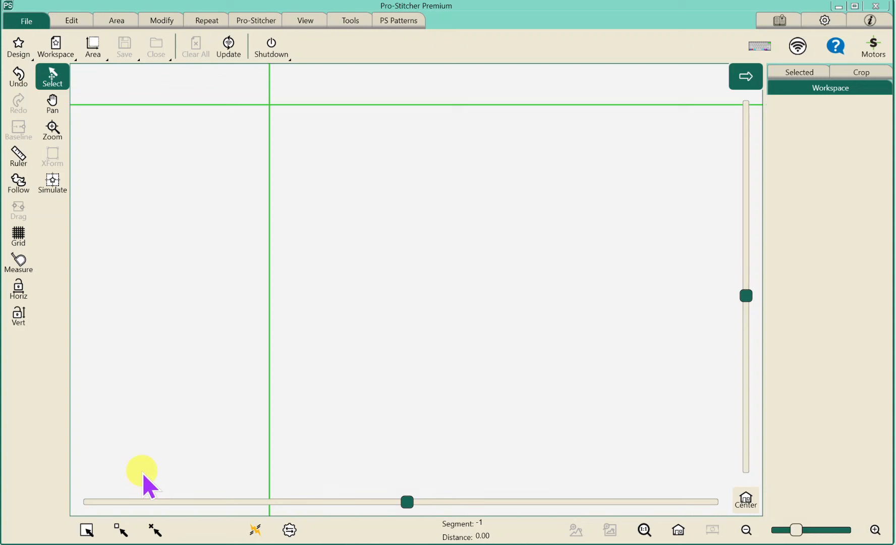
mouse_move(107, 486)
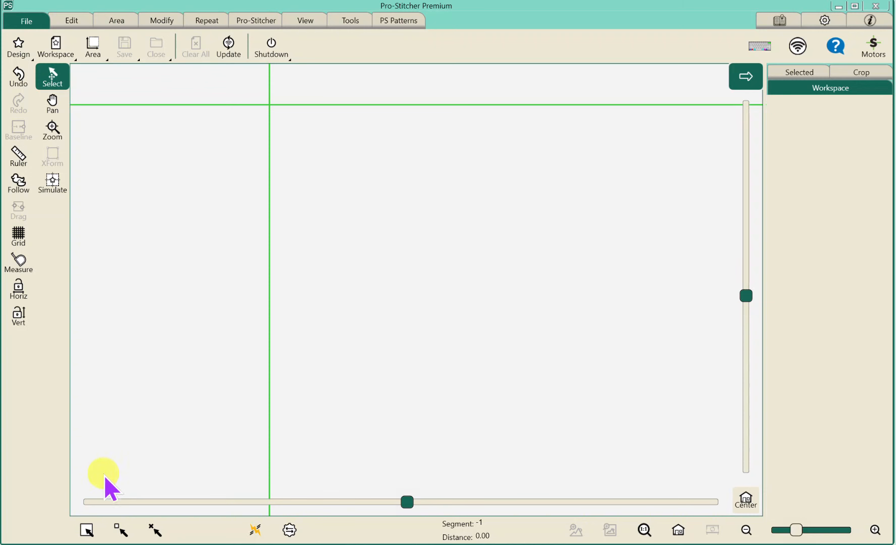
mouse_move(81, 203)
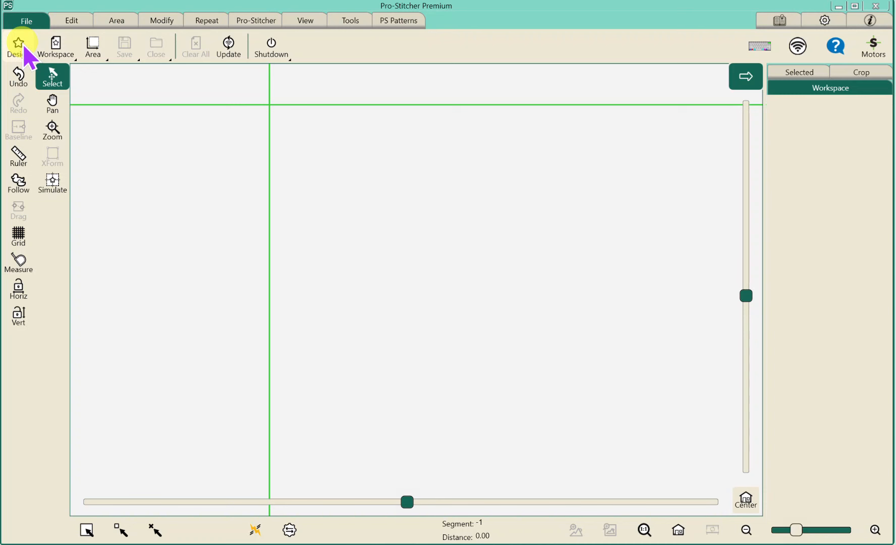
mouse_move(27, 60)
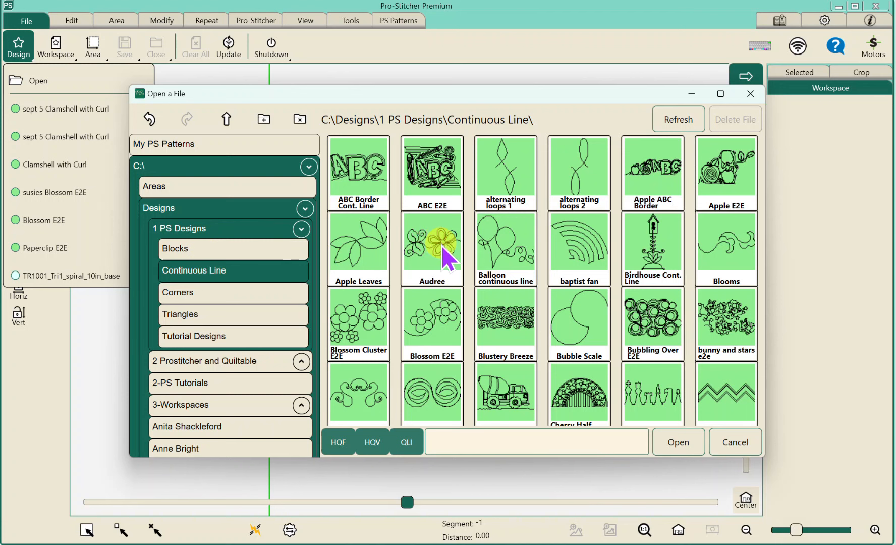
mouse_move(581, 251)
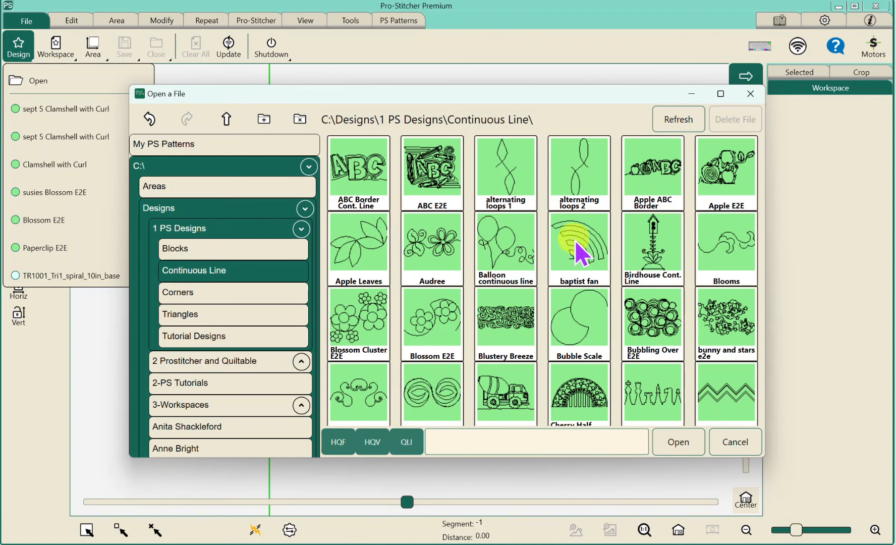
mouse_move(600, 274)
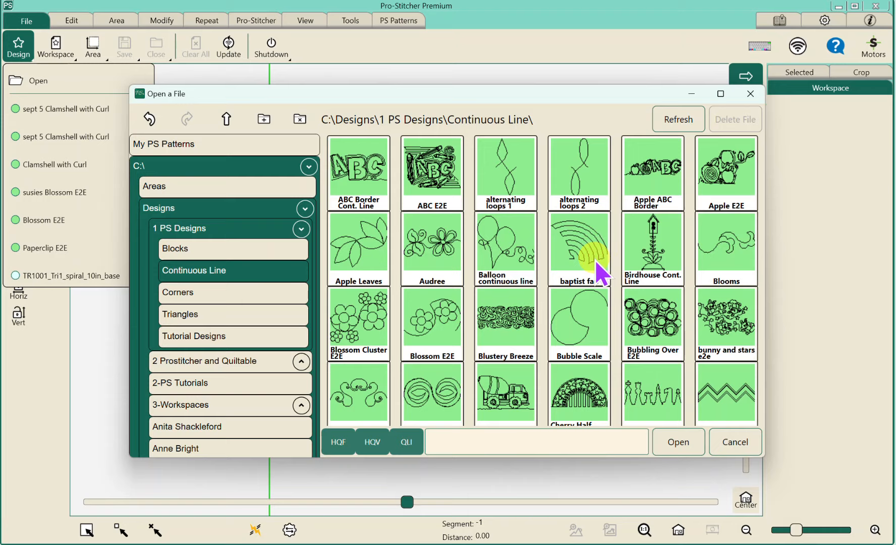
- Load the Clamshell with Arc design from Continuous Line designs at 4.00 by 2.00 inches
scroll(down, 3)
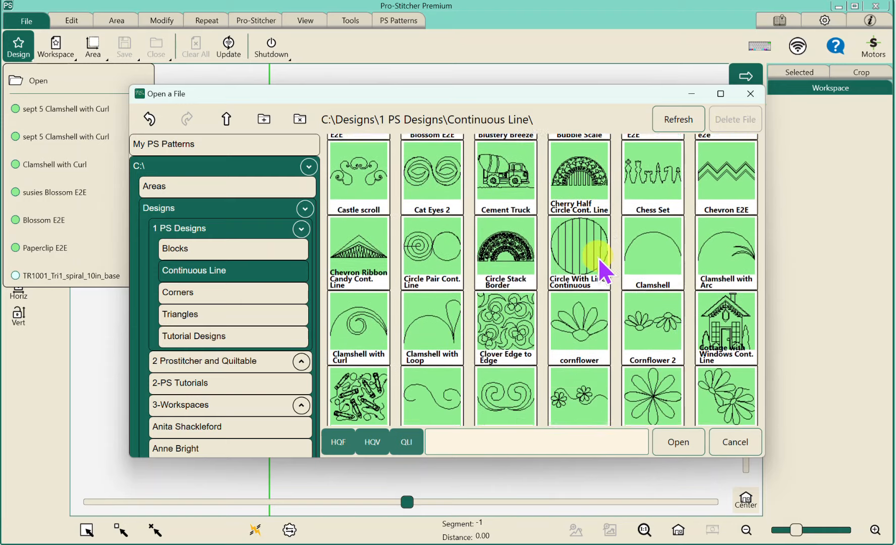
click(725, 247)
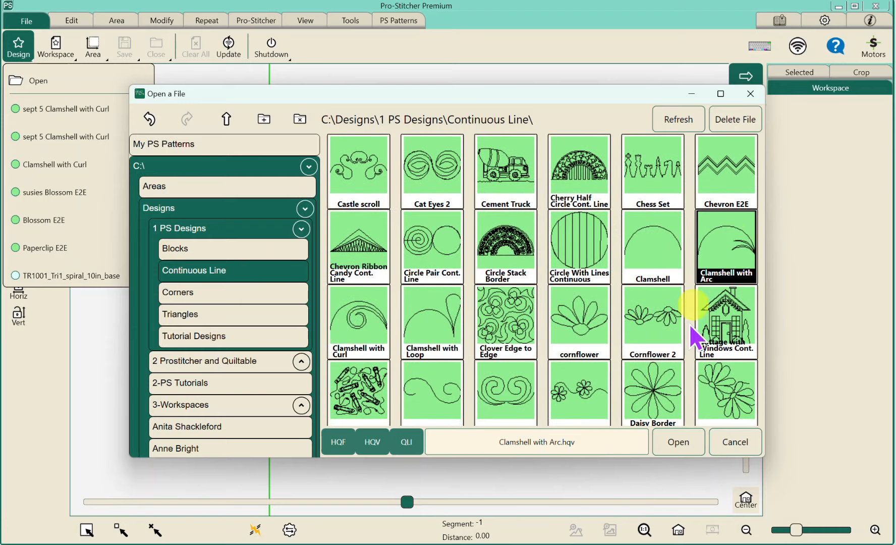
click(677, 442)
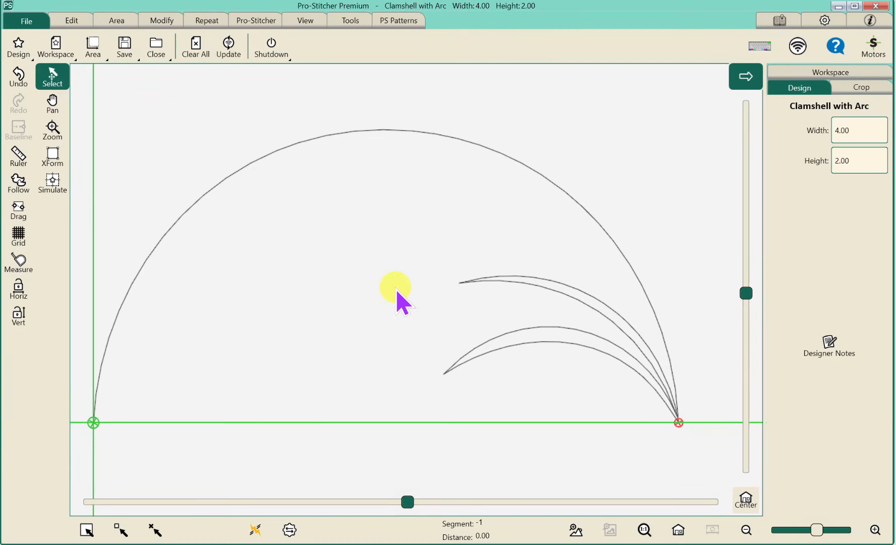
mouse_move(551, 189)
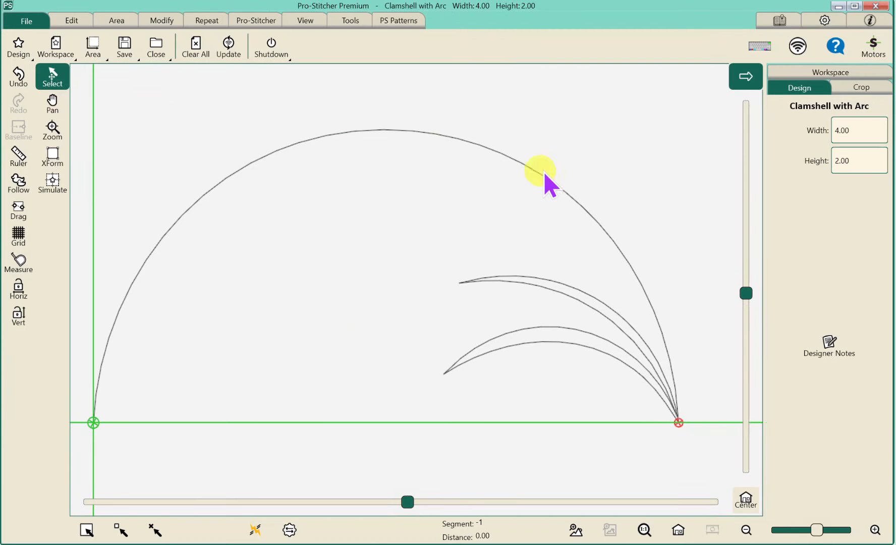
mouse_move(863, 137)
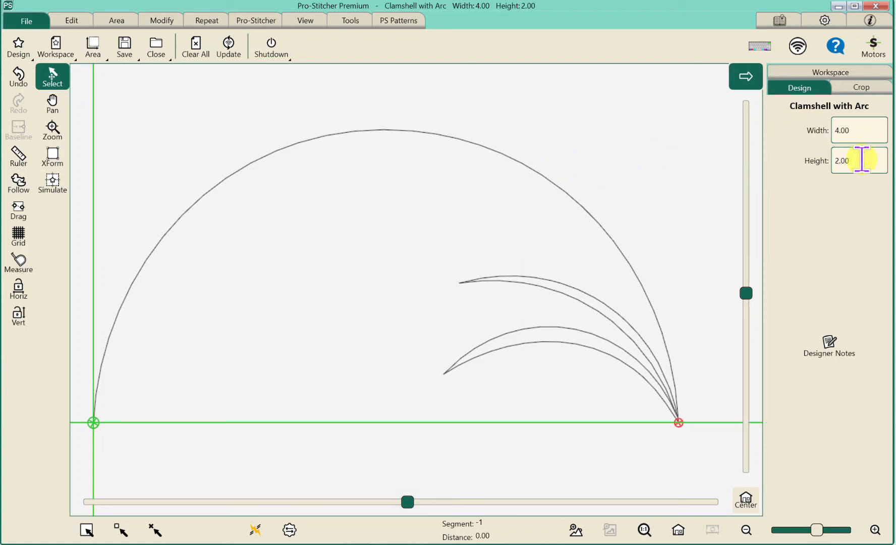
mouse_move(802, 191)
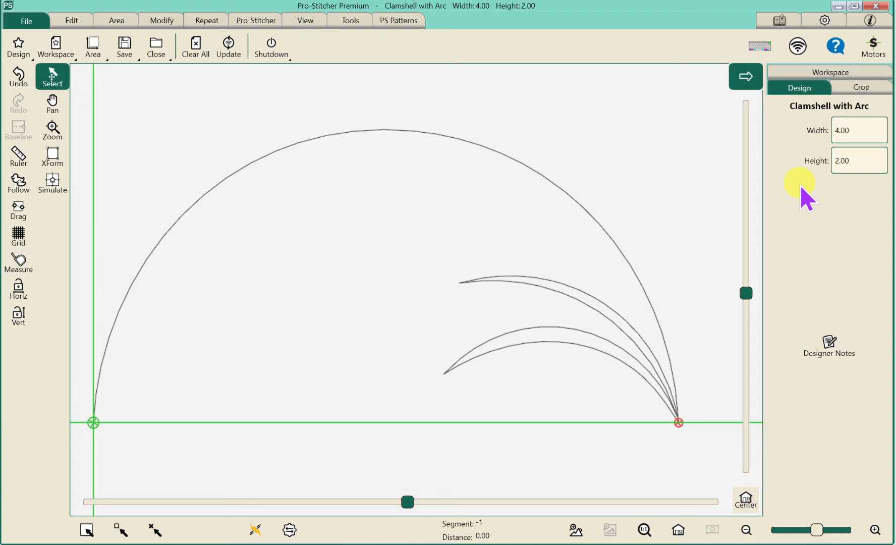
mouse_move(428, 168)
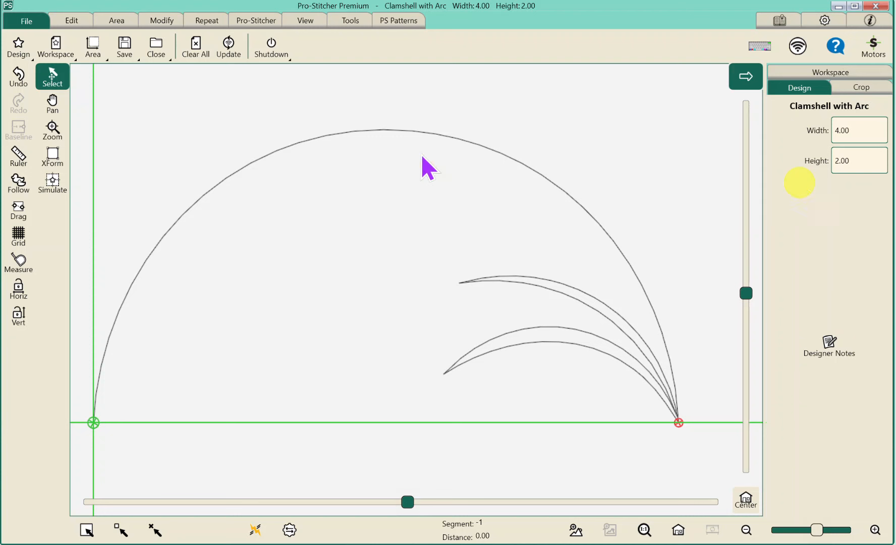
- Resize the clamshell proportionally by height to 3, giving 6.00 by 3.00, and fit it in view
click(162, 20)
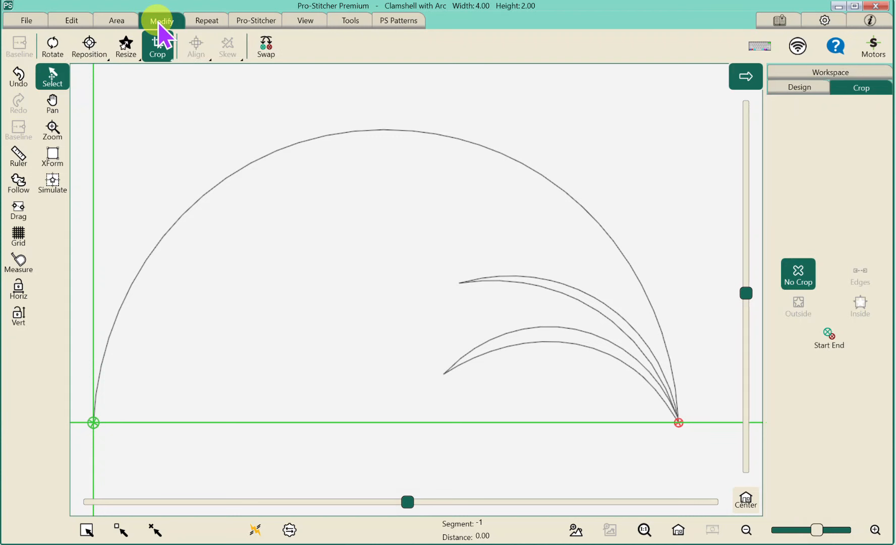
click(125, 47)
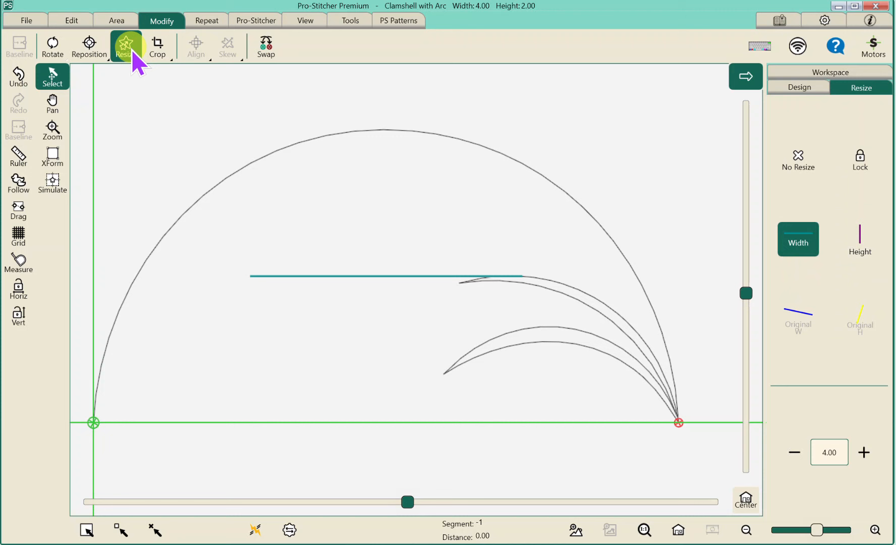
mouse_move(829, 191)
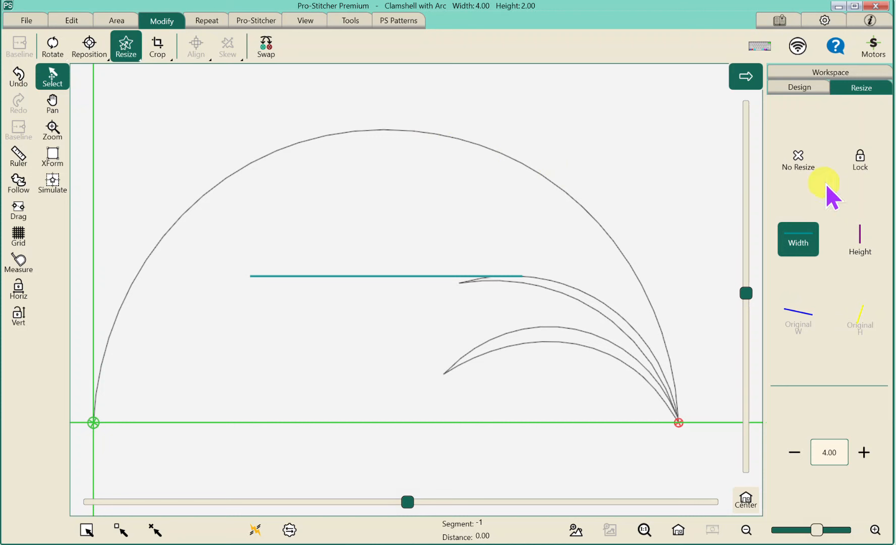
click(858, 159)
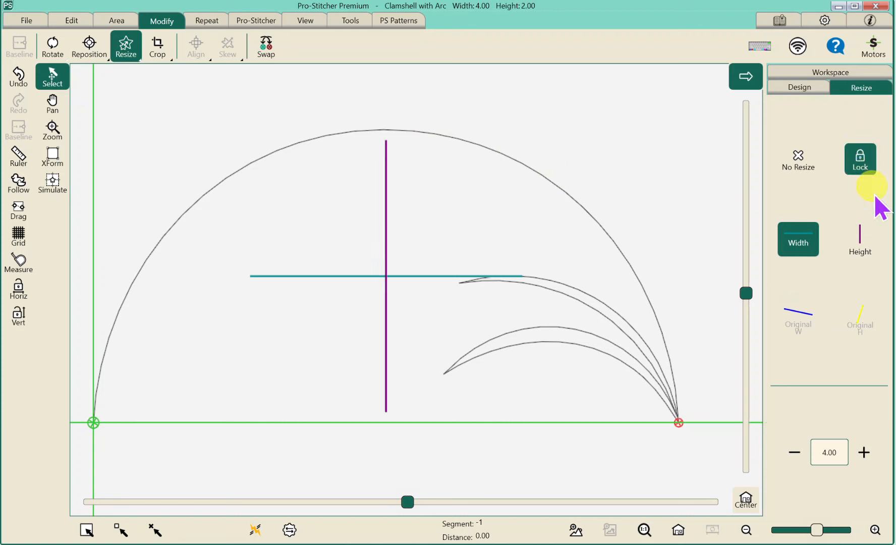
click(859, 238)
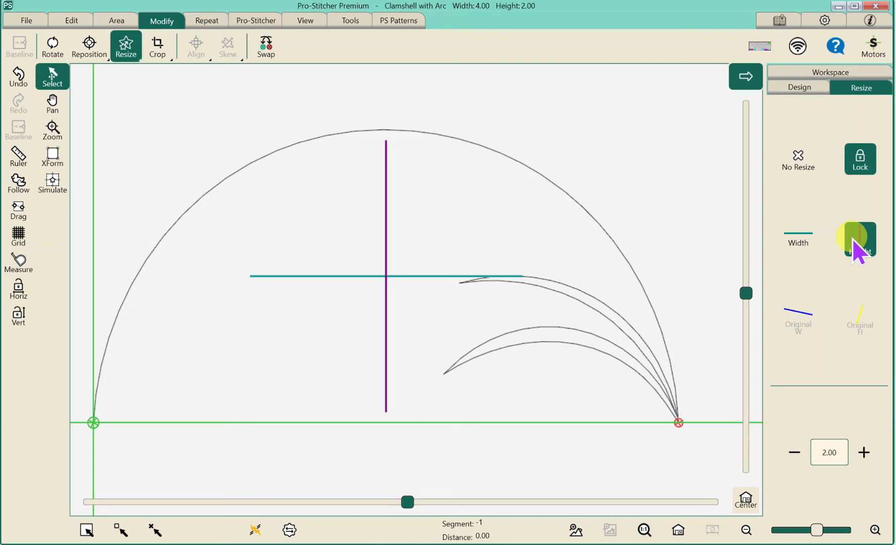
mouse_move(814, 457)
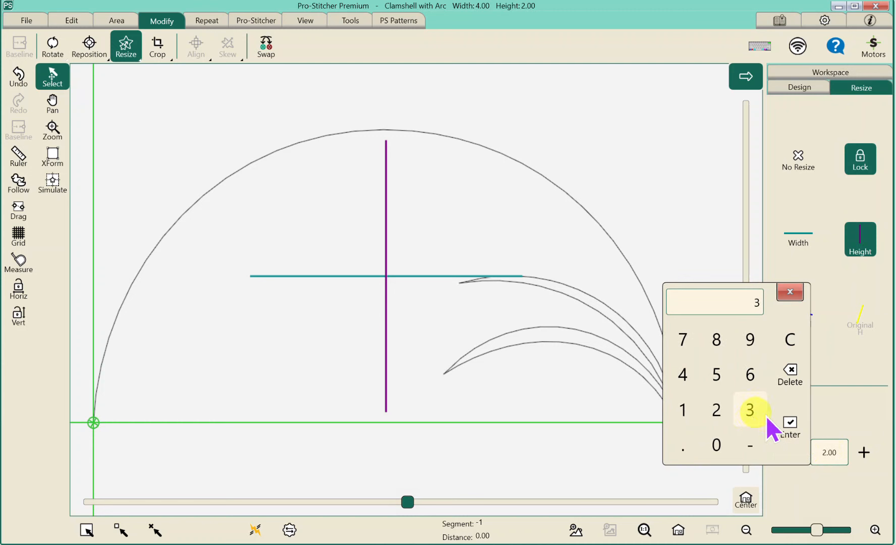
click(789, 425)
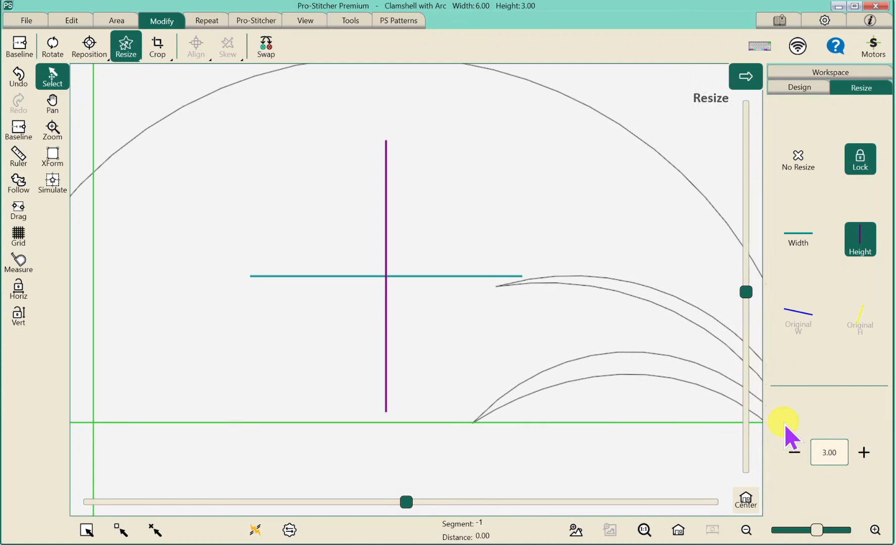
mouse_move(520, 29)
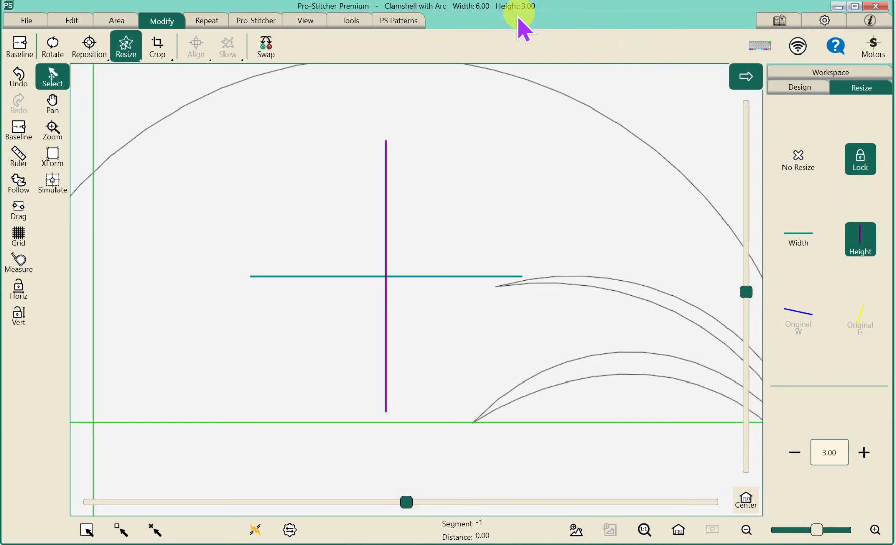
mouse_move(468, 77)
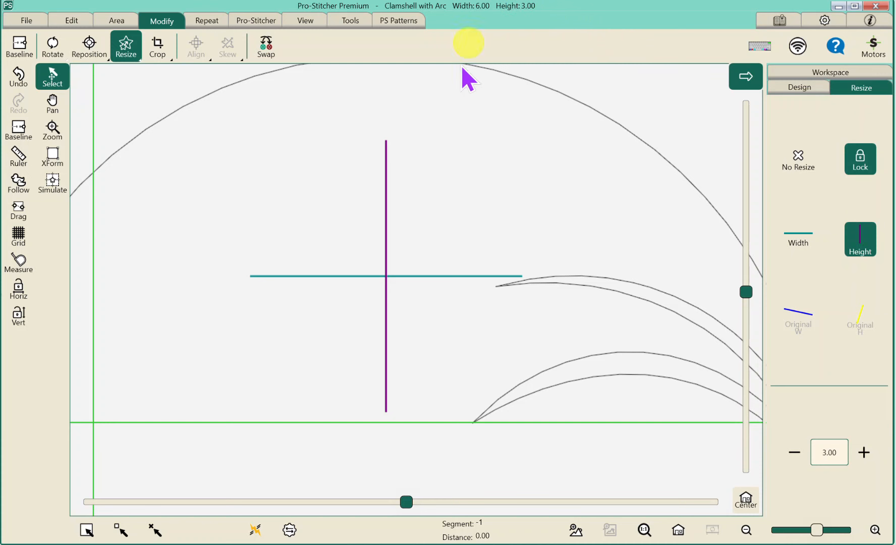
click(677, 531)
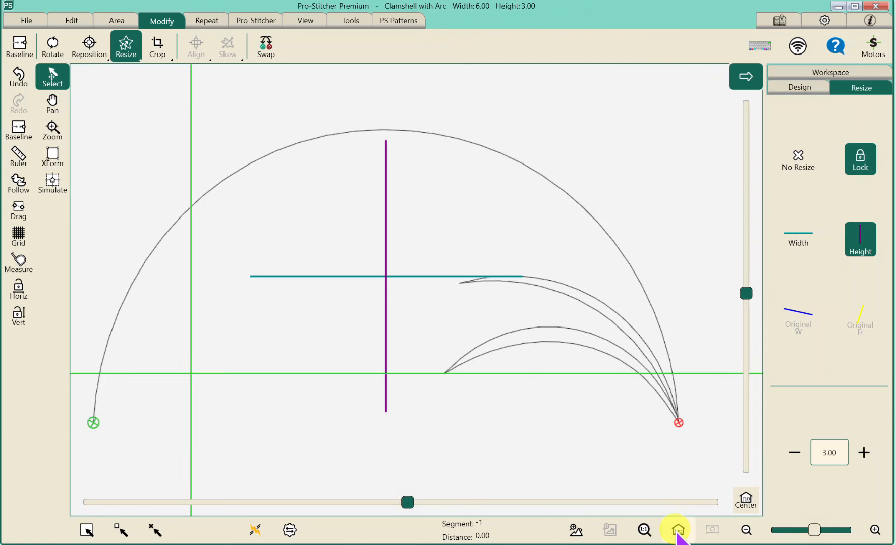
mouse_move(557, 382)
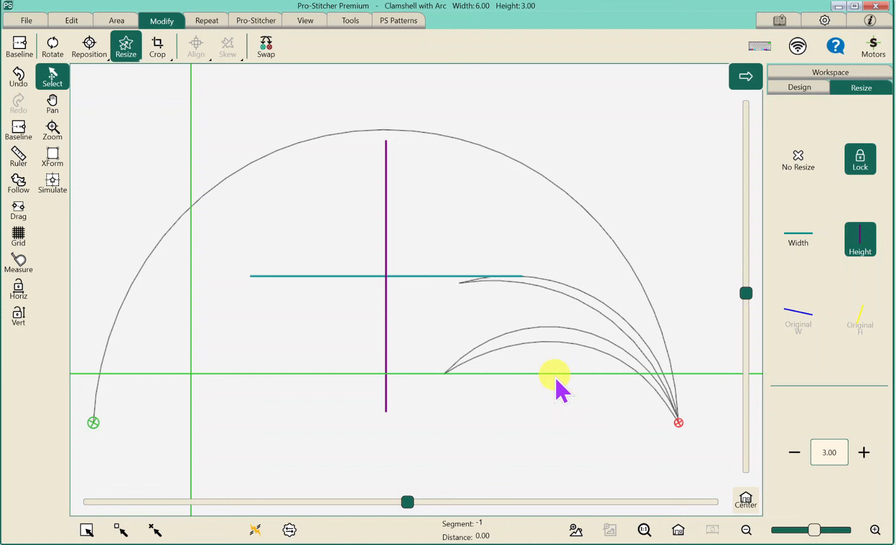
mouse_move(388, 171)
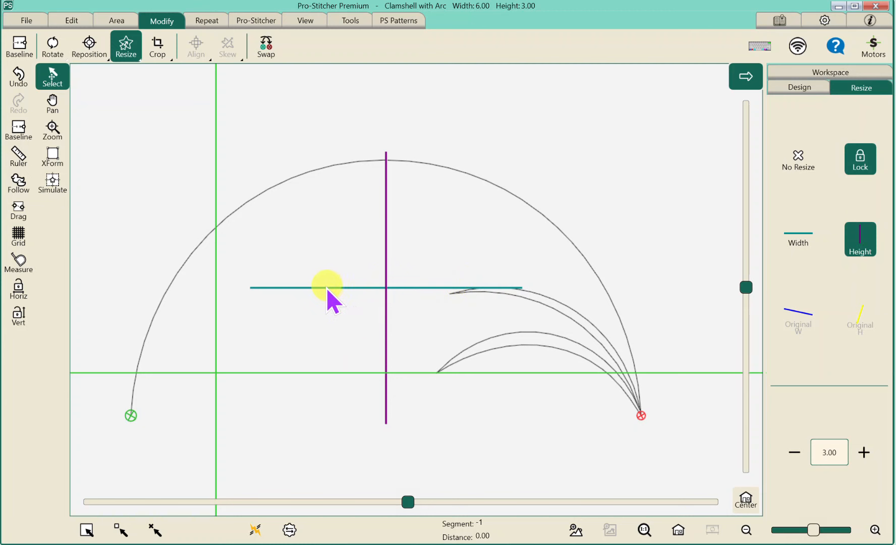
mouse_move(167, 140)
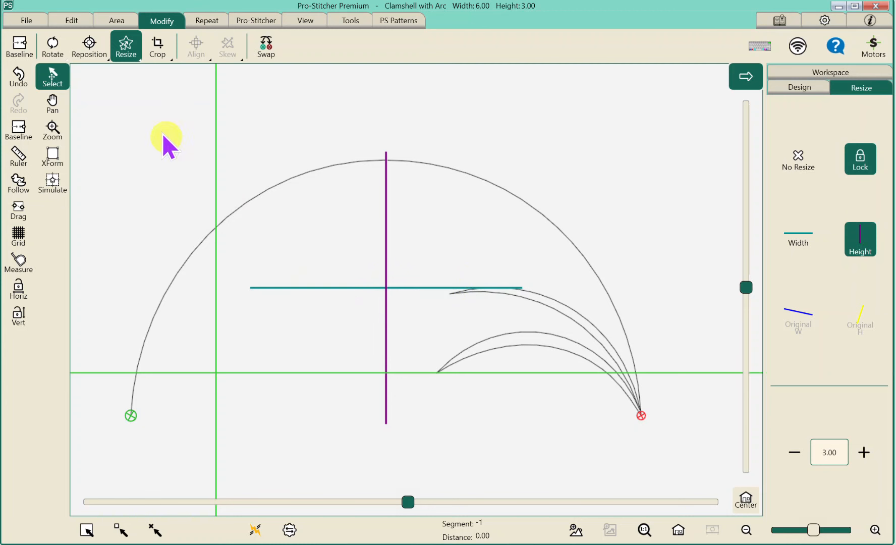
- Define a two-corner quilting area with width 44 and height 60
click(26, 21)
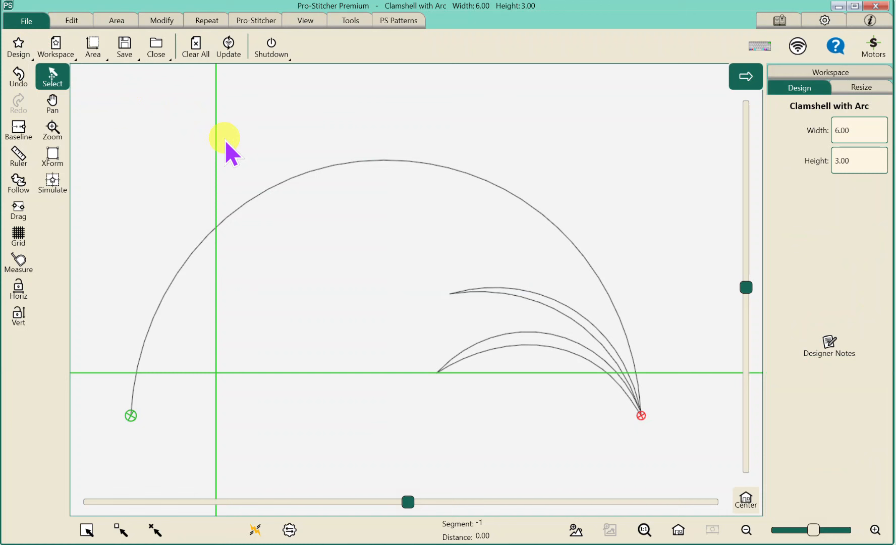
mouse_move(154, 120)
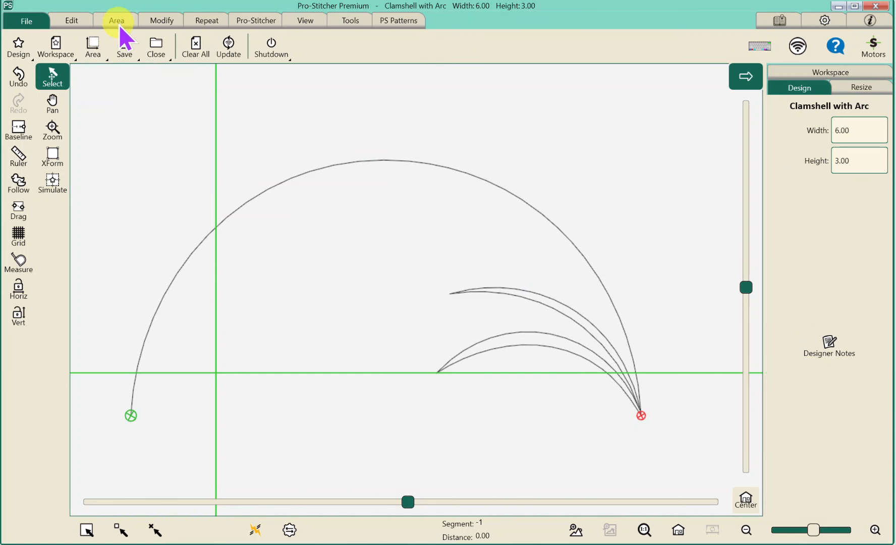
click(116, 20)
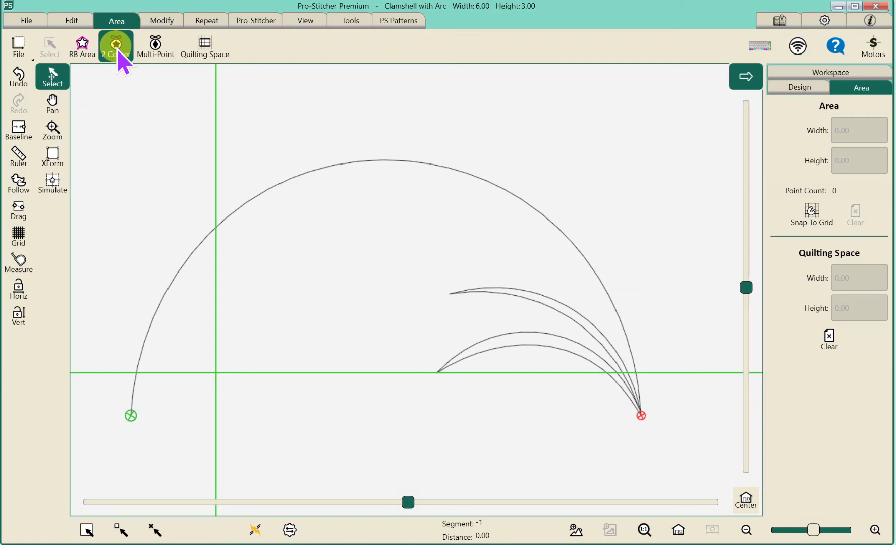
click(216, 373)
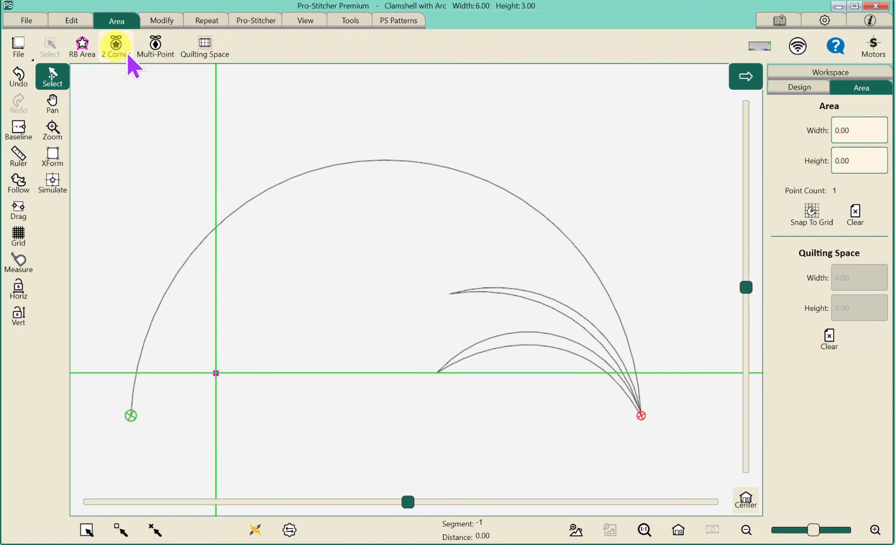
click(857, 130)
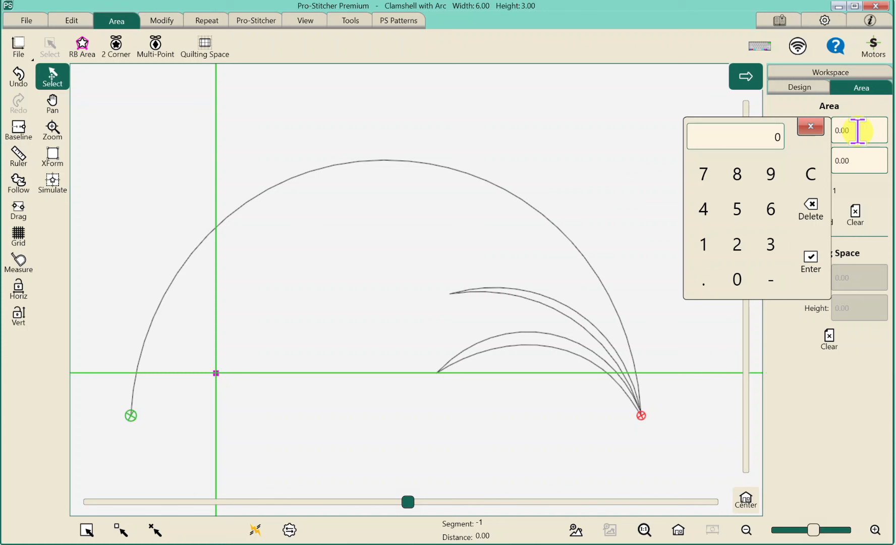
click(702, 209)
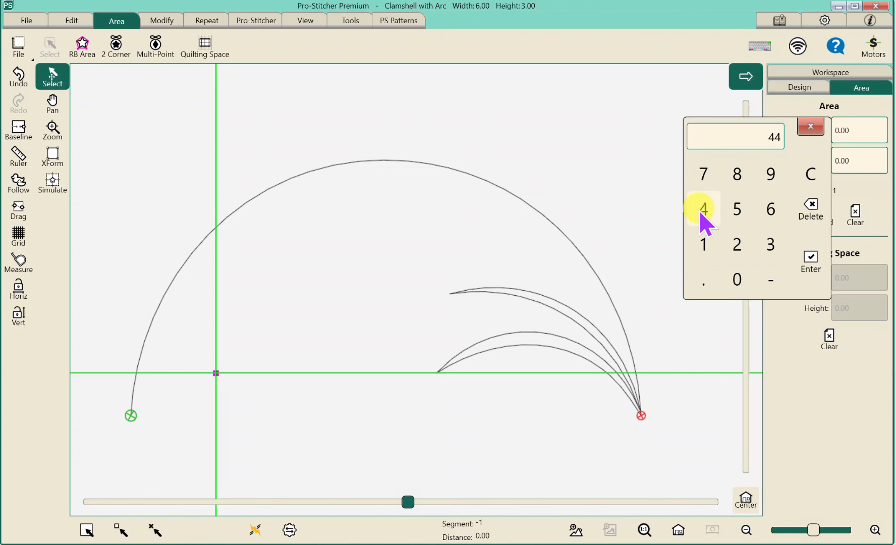
click(809, 262)
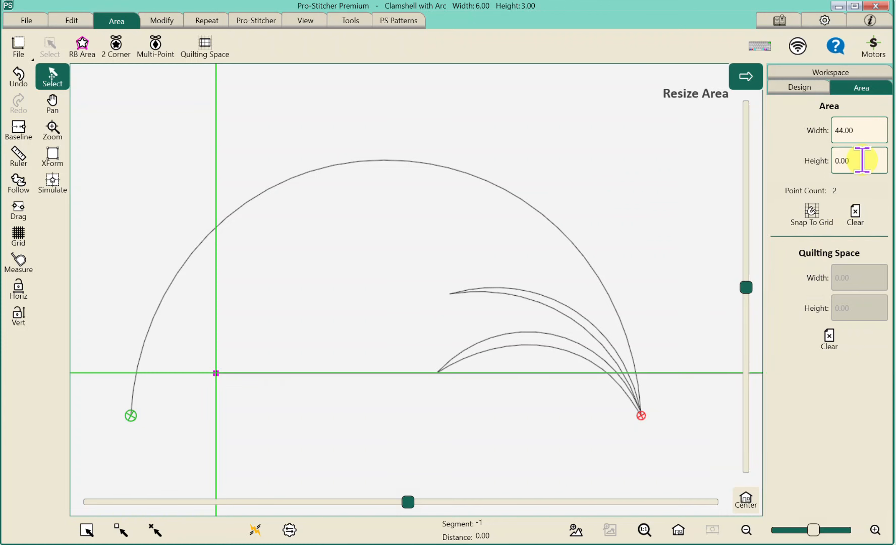
click(770, 239)
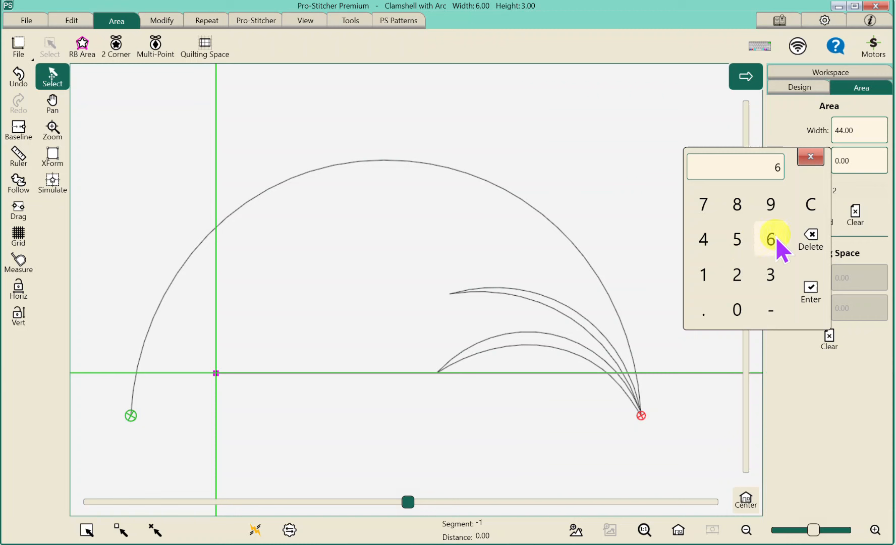
click(736, 310)
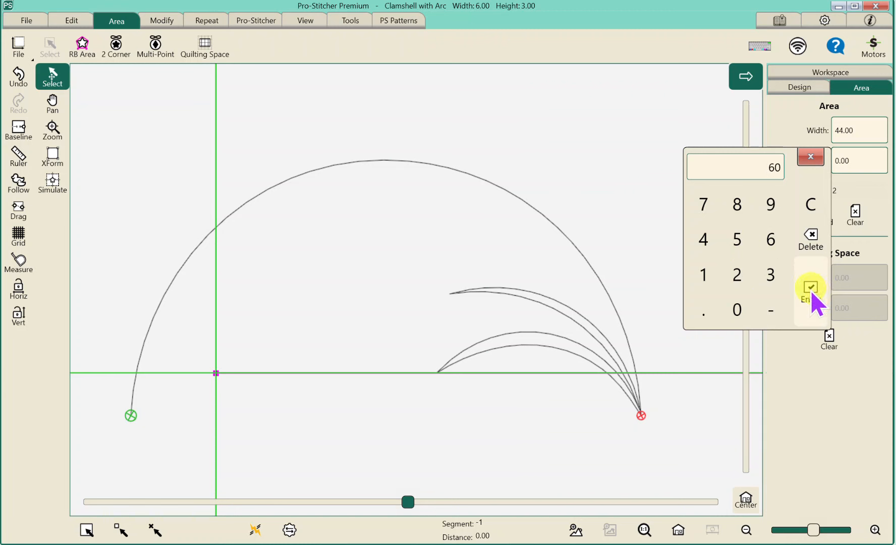
click(810, 287)
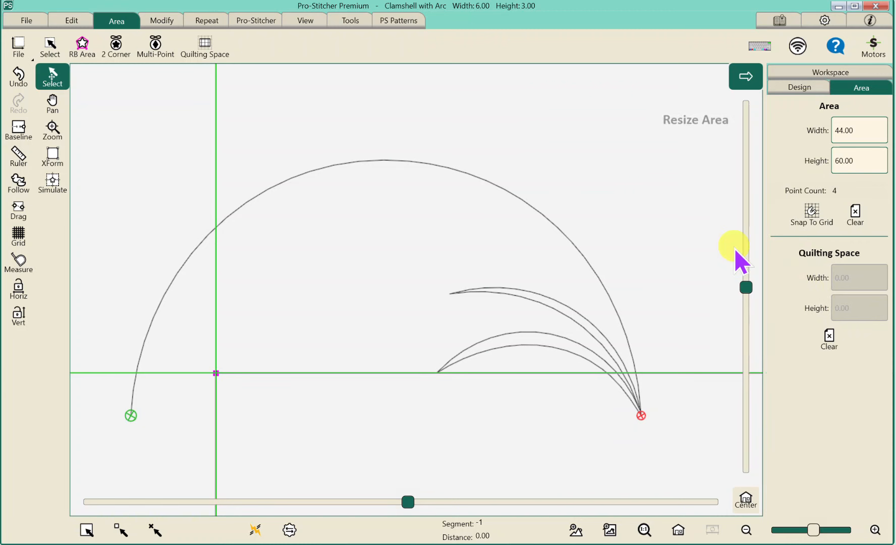
mouse_move(737, 257)
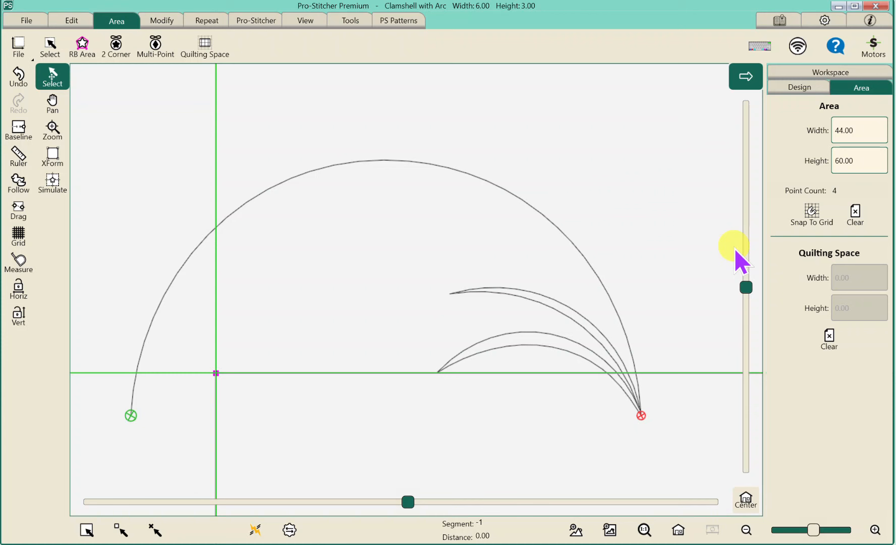
mouse_move(683, 524)
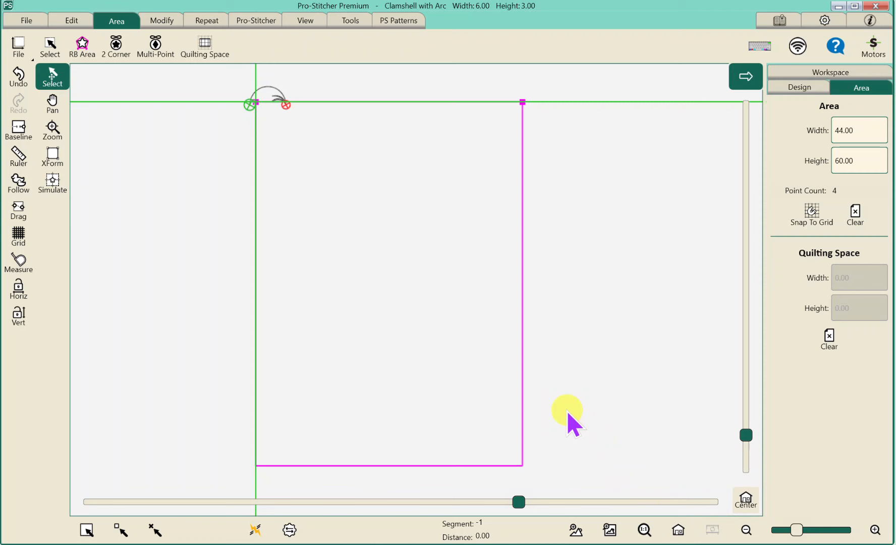
mouse_move(207, 21)
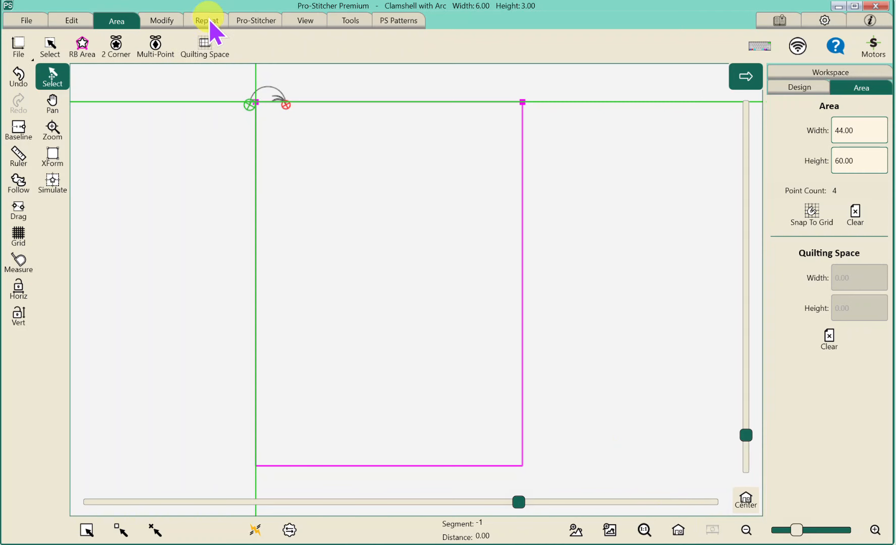
- Apply the Basic vertical repeat, filling the area with 20 clamshell repeats
click(207, 21)
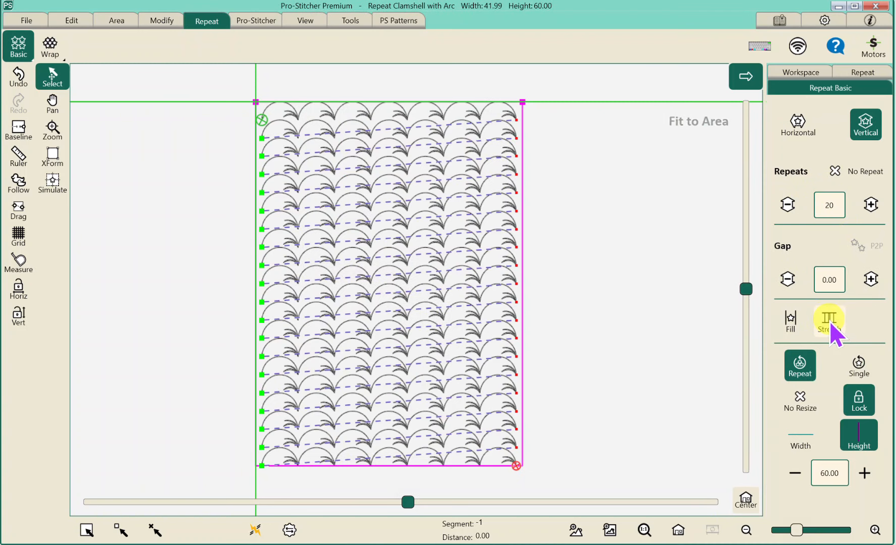
mouse_move(837, 338)
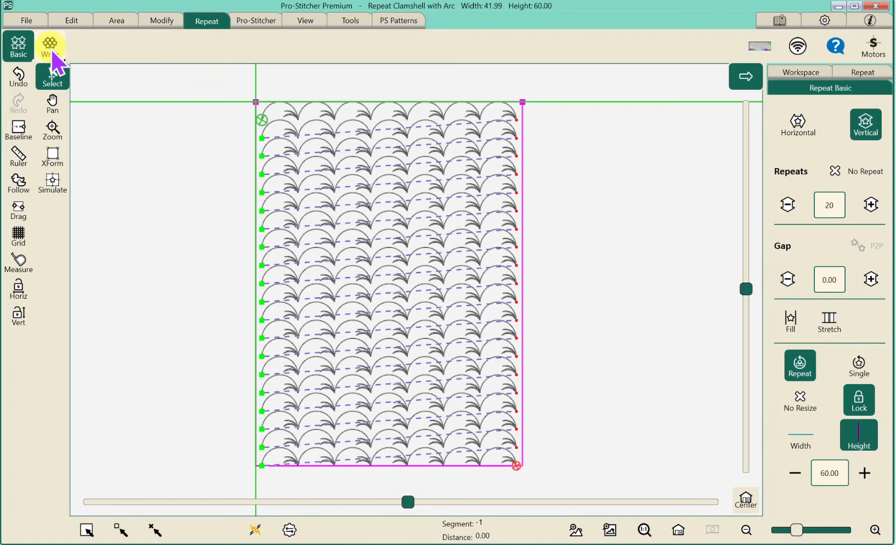
- Set horizontal wrap with a 1/2 row offset of 3.00 to stagger alternate rows
click(49, 45)
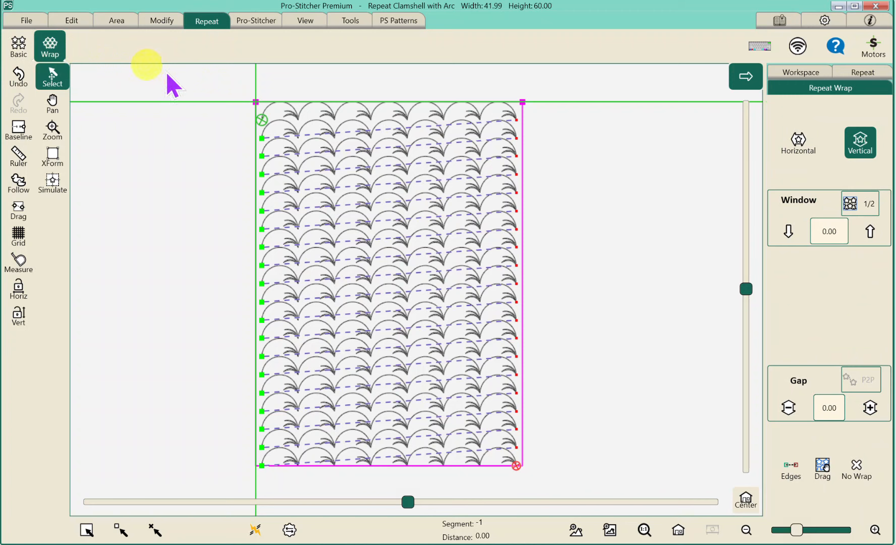
click(797, 142)
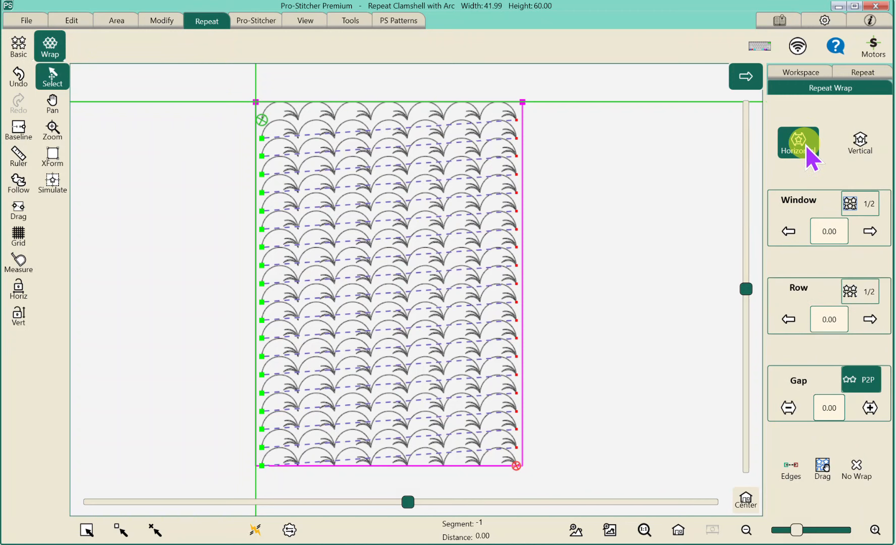
mouse_move(851, 291)
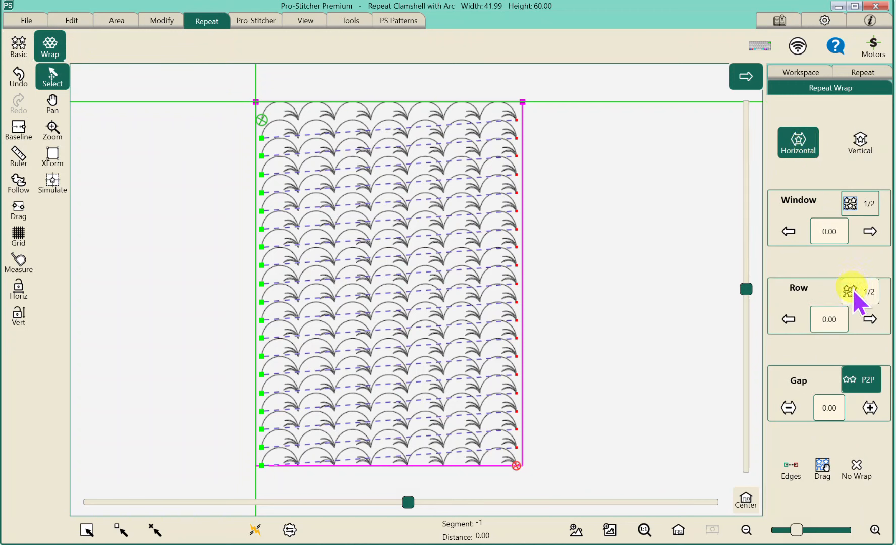
click(851, 291)
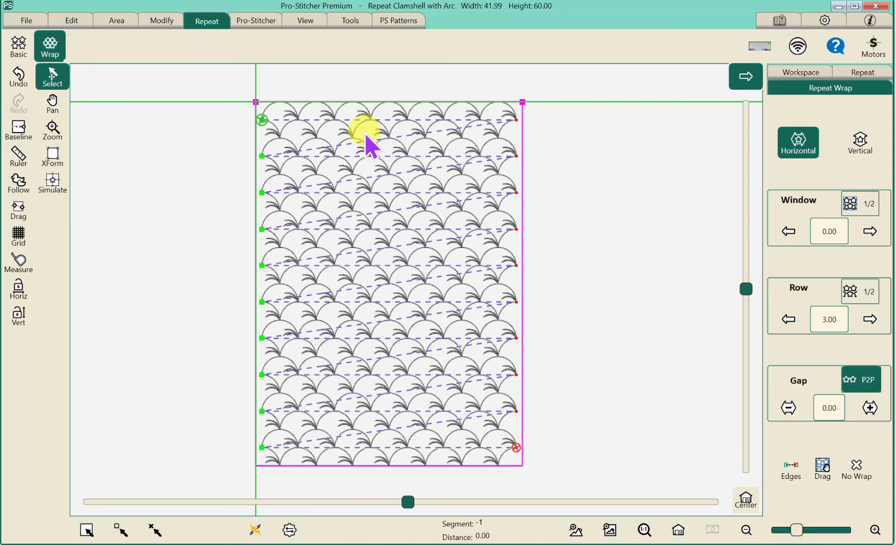
mouse_move(369, 146)
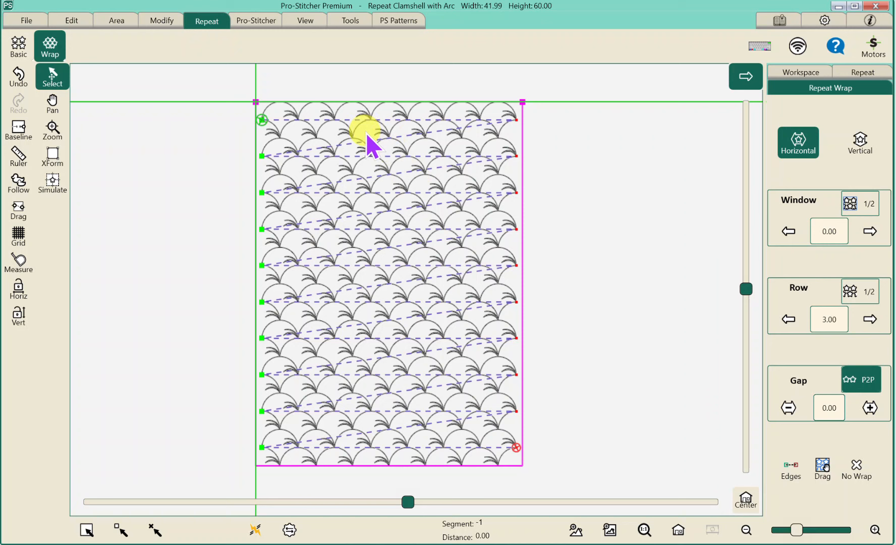
mouse_move(740, 448)
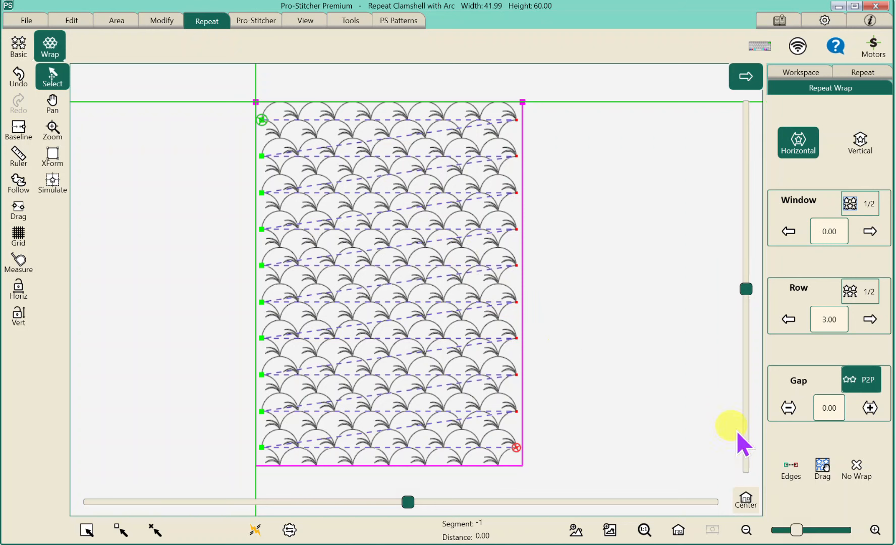
mouse_move(221, 127)
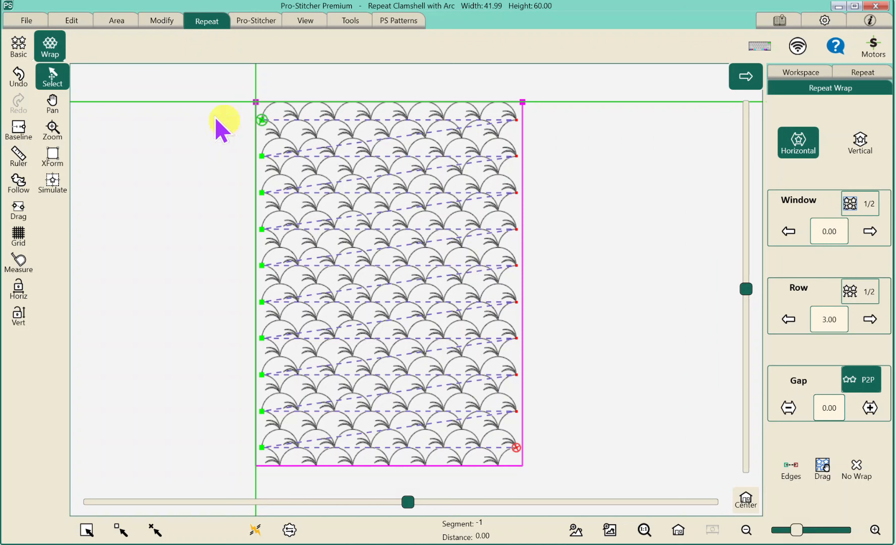
- Raise Basic horizontal repeats from 7 to 9, widening the design to 53.99 by 60.00
click(18, 46)
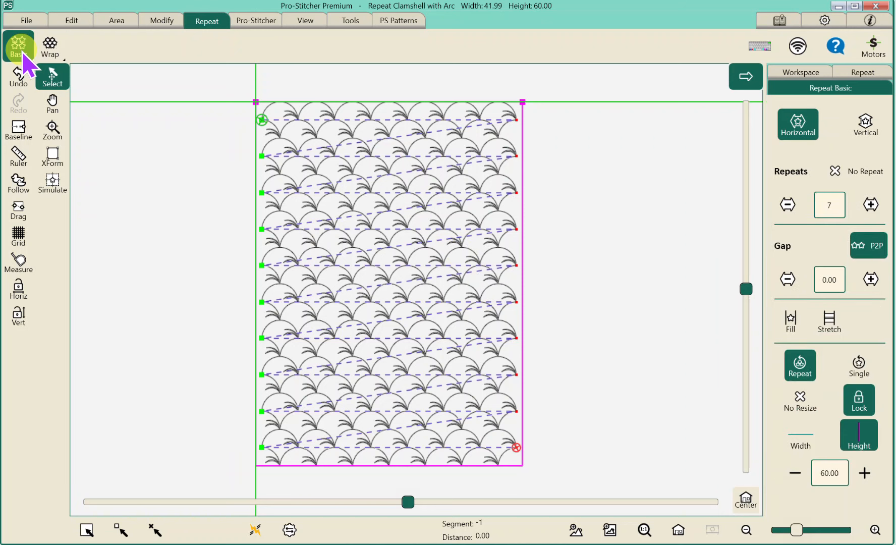
mouse_move(780, 207)
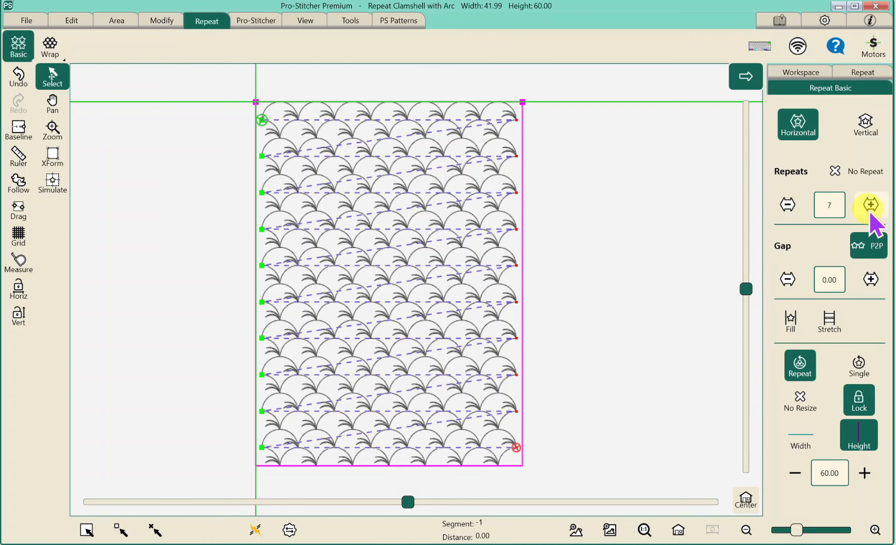
click(869, 204)
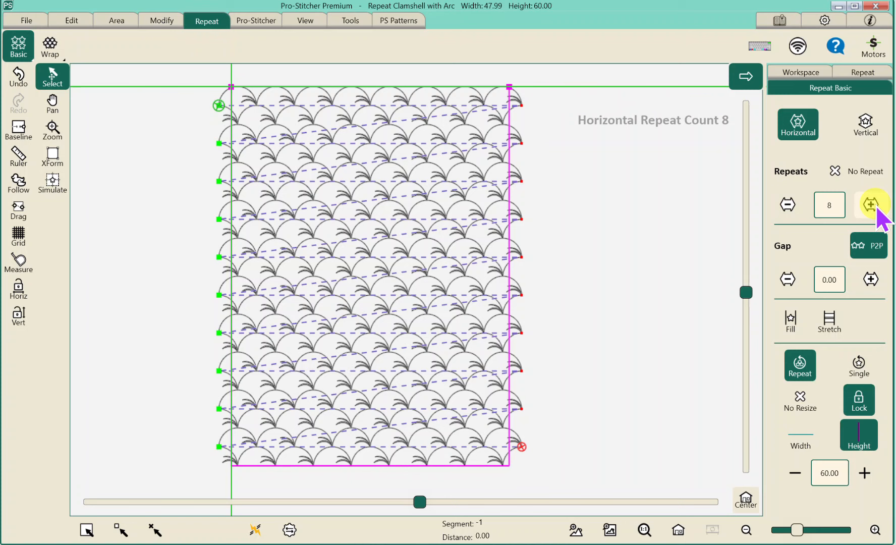
click(870, 204)
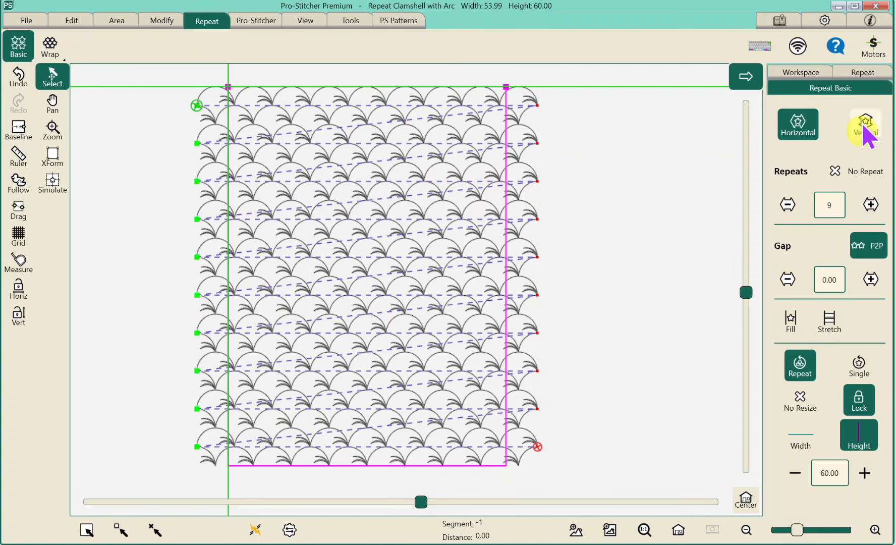
click(865, 124)
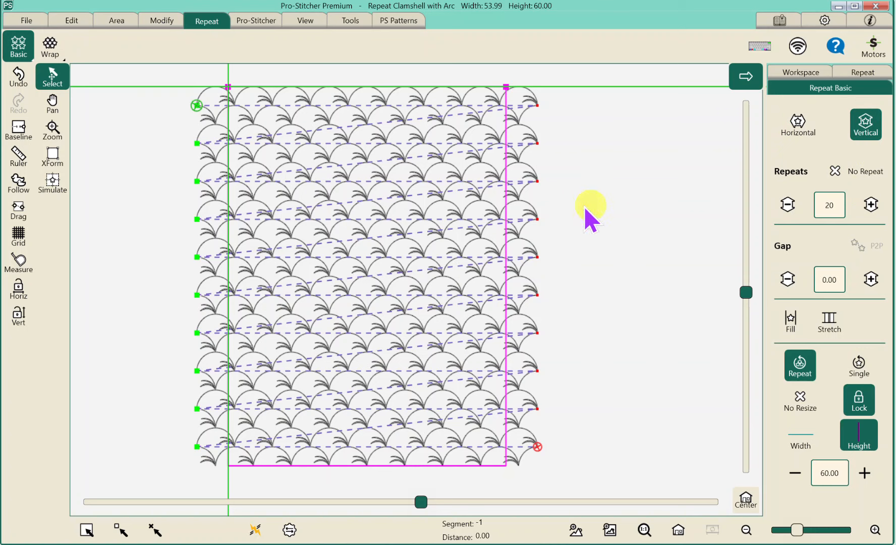
mouse_move(389, 106)
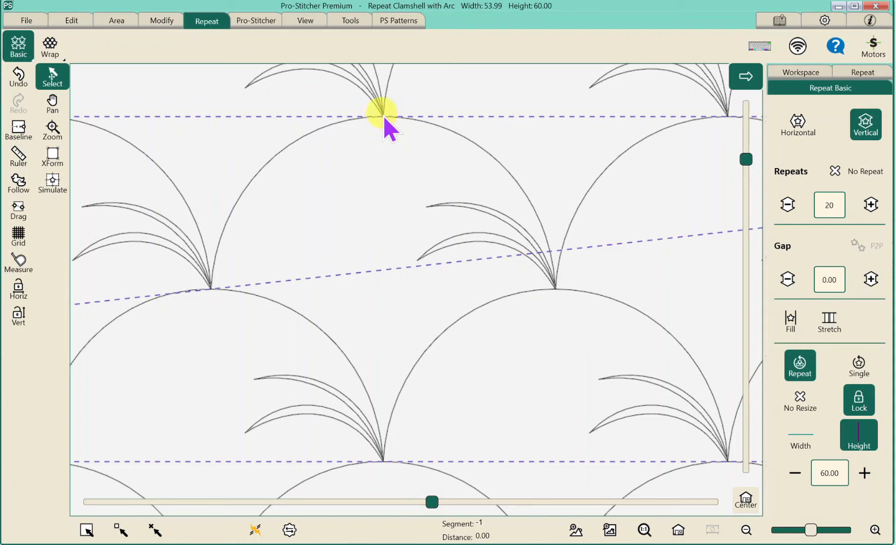
mouse_move(659, 237)
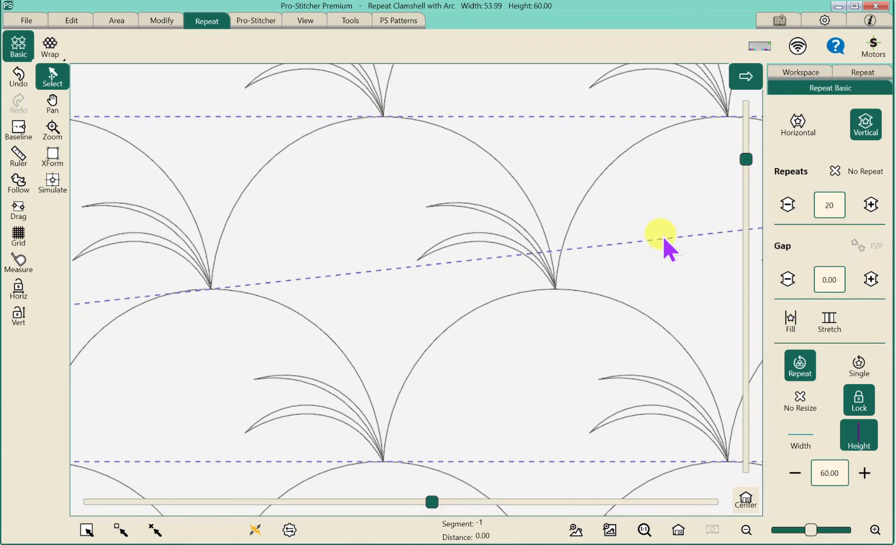
- Set the vertical row gap to 0.18, check it on the grid, and fit the 53.99 by 63.42 design
click(871, 279)
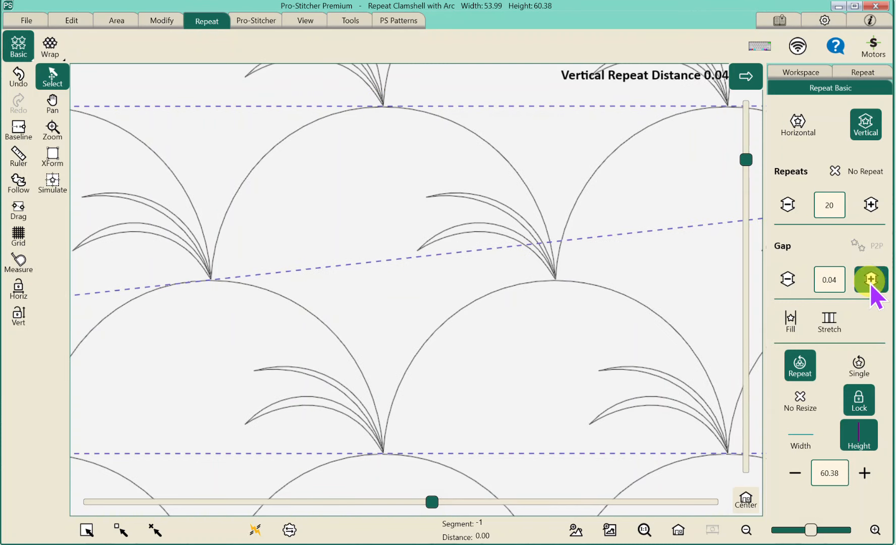
click(869, 279)
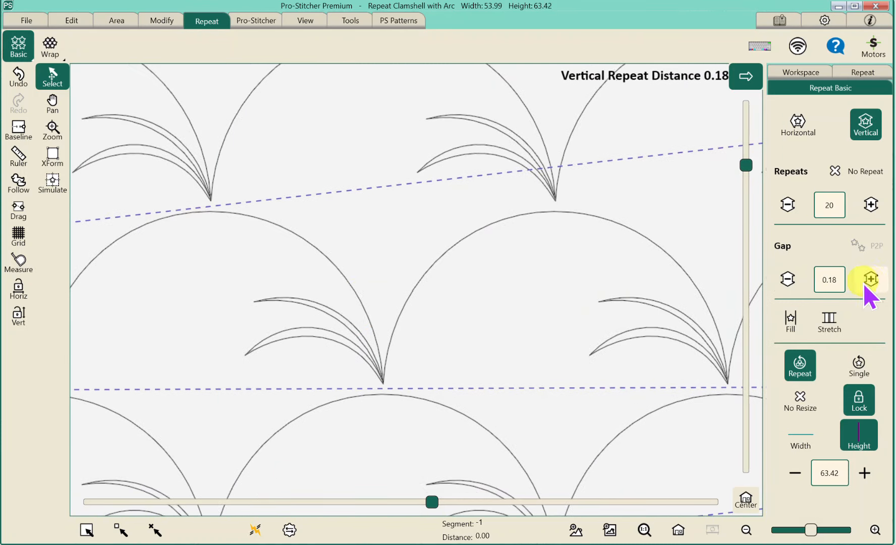
click(17, 235)
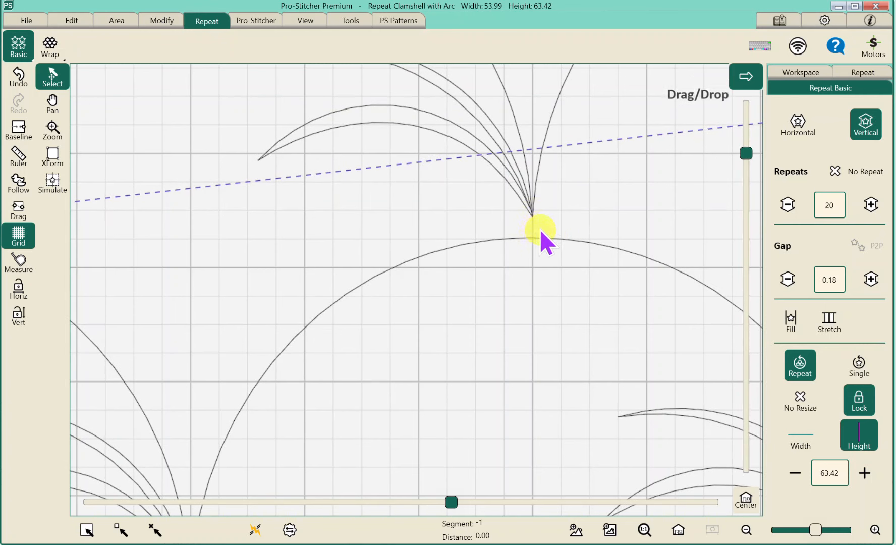
mouse_move(549, 208)
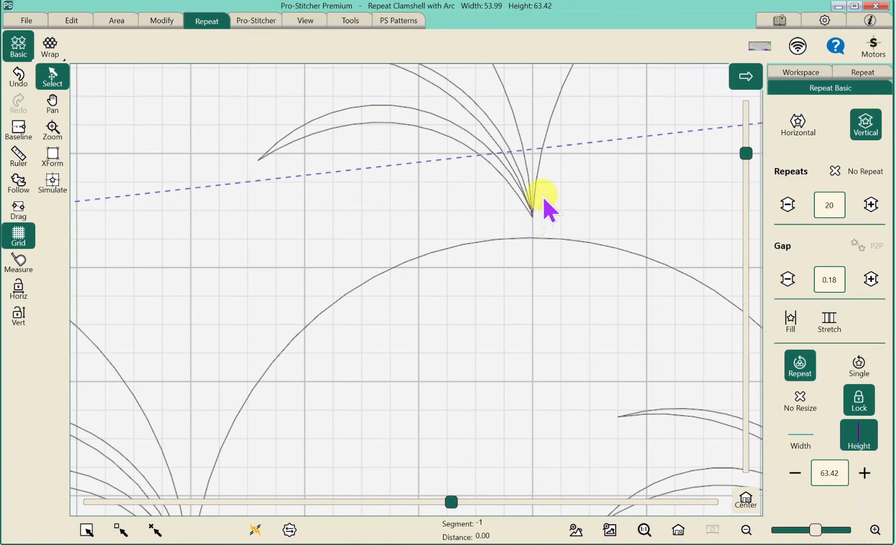
mouse_move(611, 343)
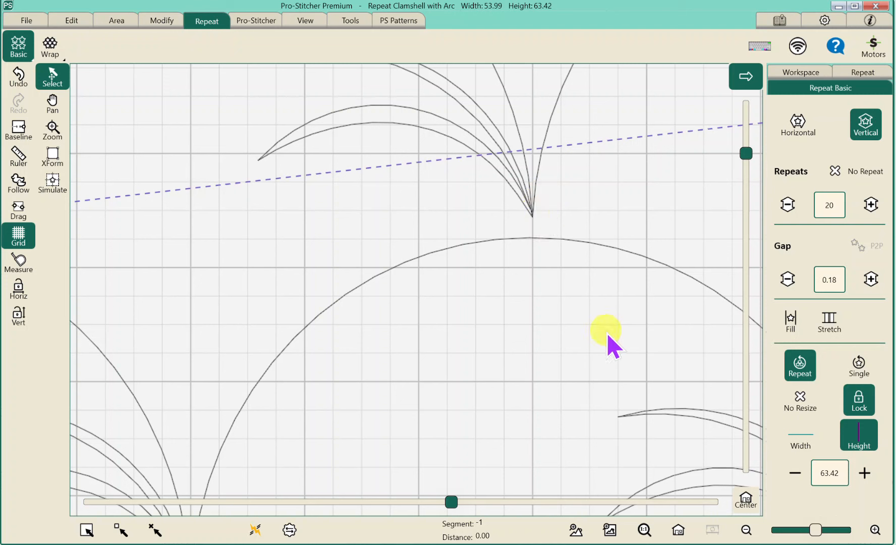
mouse_move(663, 494)
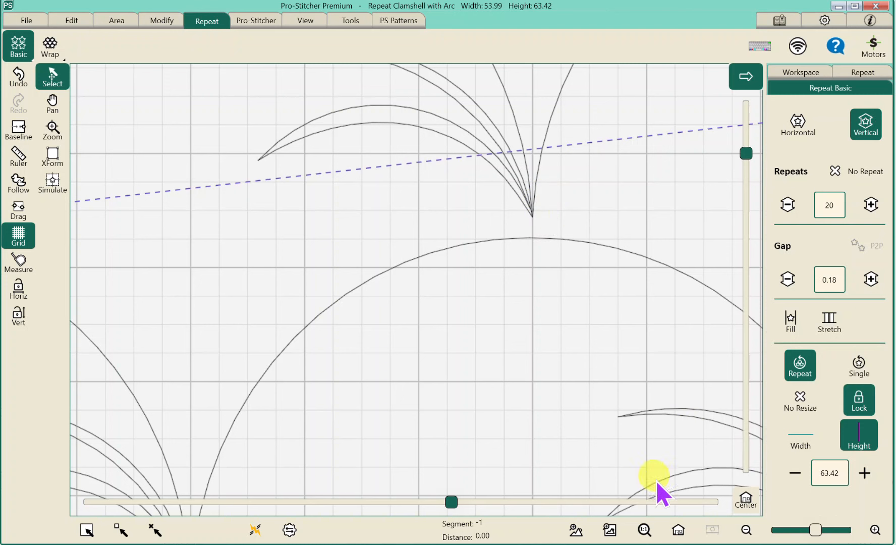
mouse_move(676, 530)
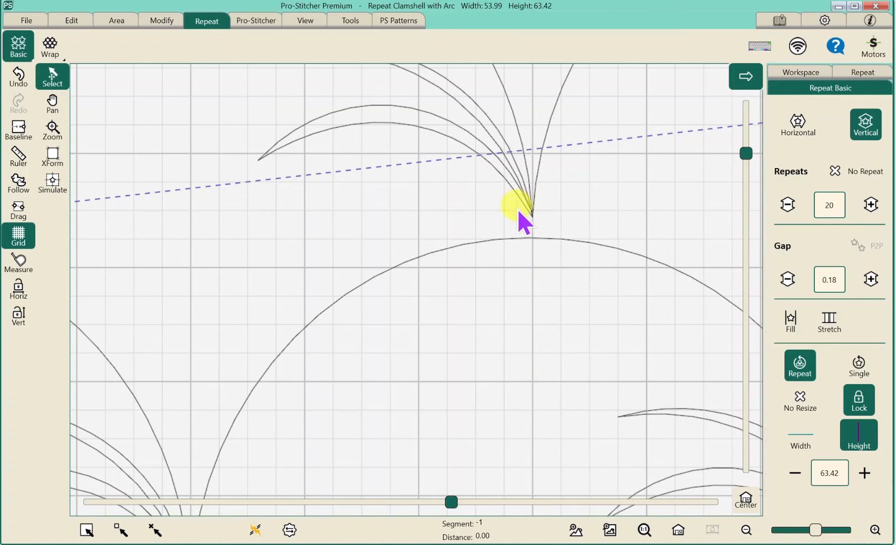
mouse_move(680, 445)
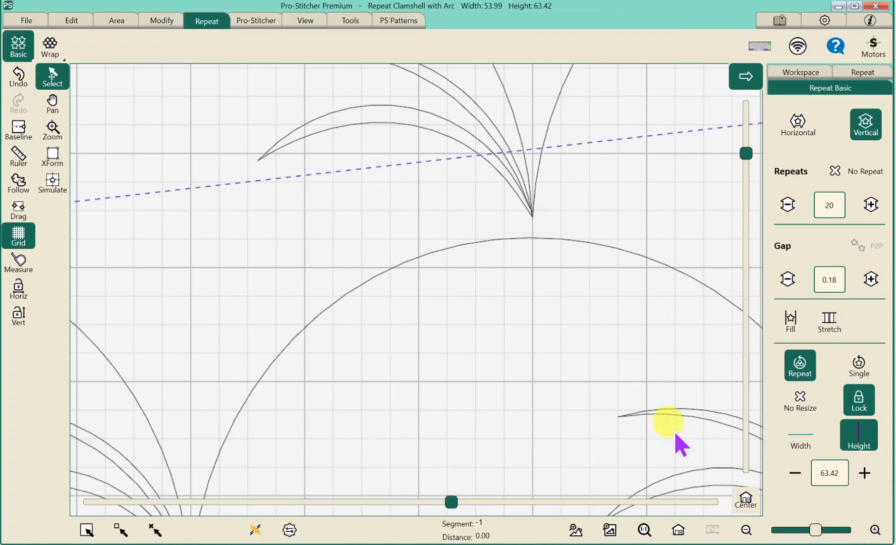
click(679, 529)
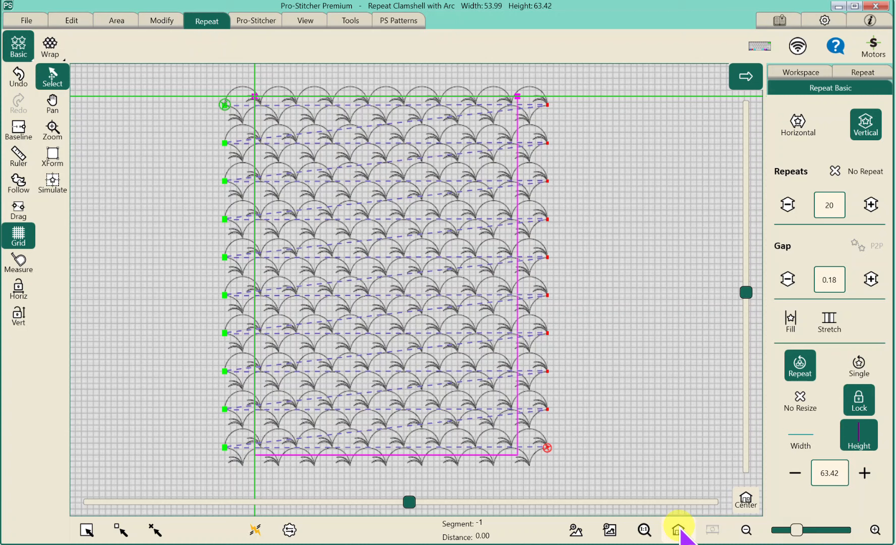
click(18, 236)
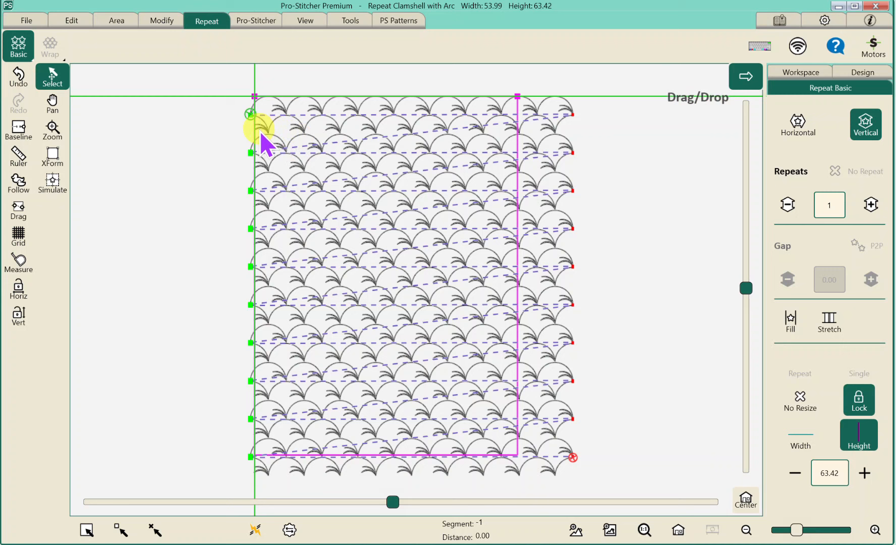
mouse_move(477, 149)
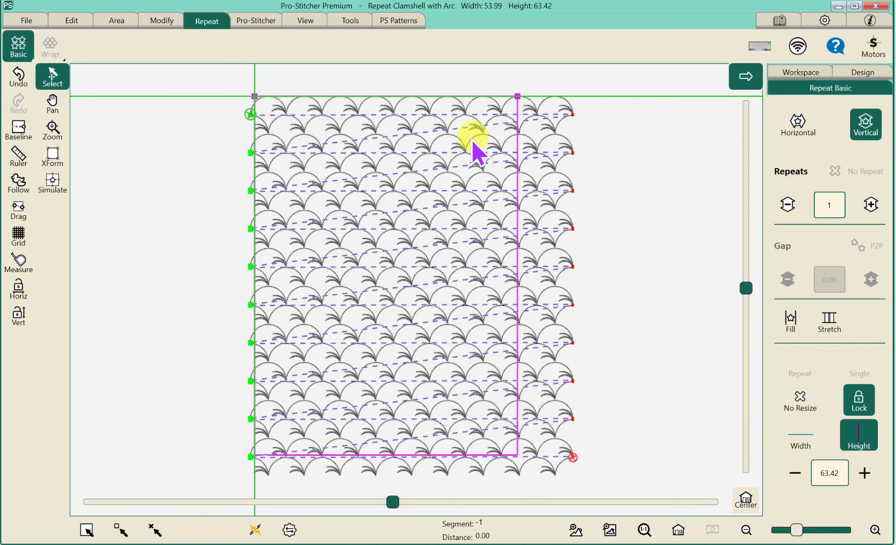
mouse_move(445, 191)
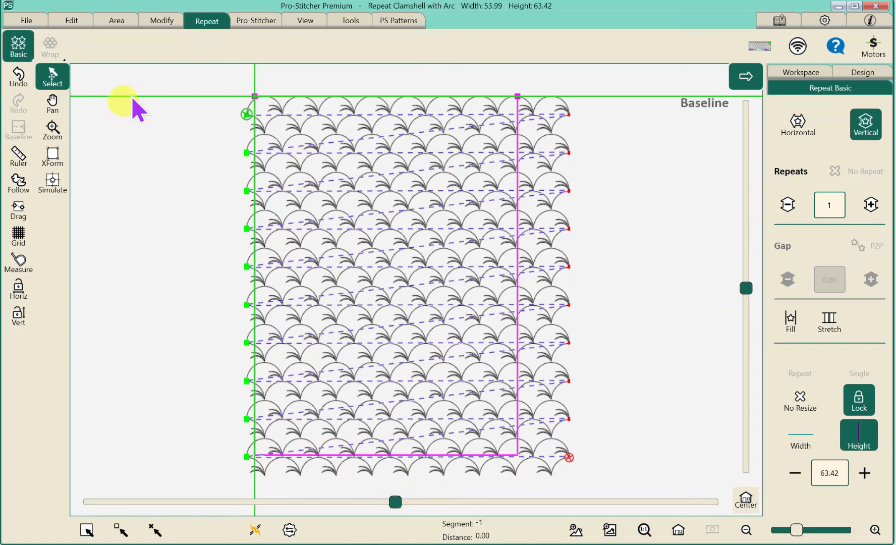
- Crop outside the boundary with Edges on, leaving the design at 44.00 by 60.00
click(160, 20)
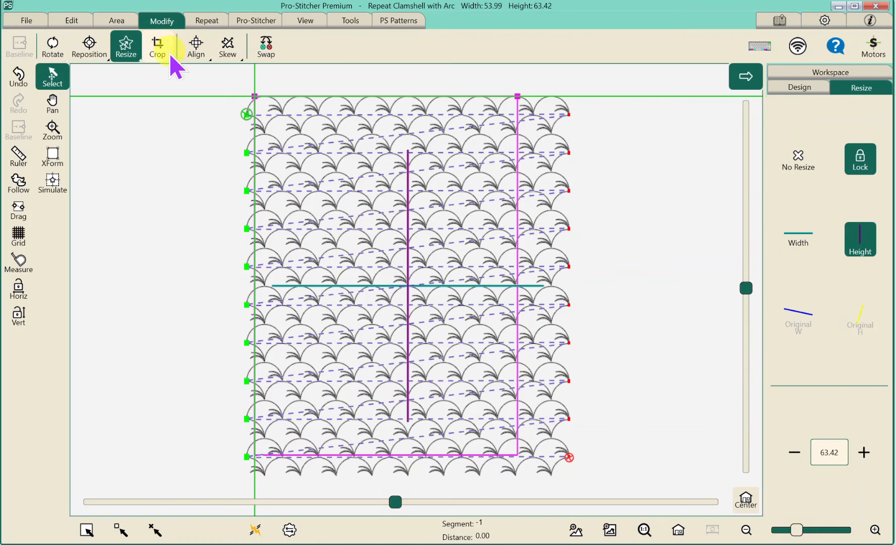
click(157, 47)
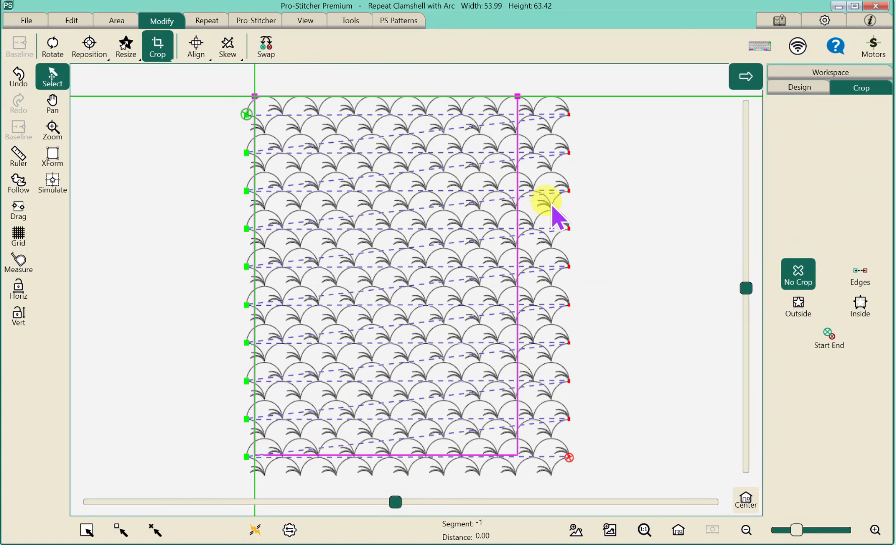
click(796, 306)
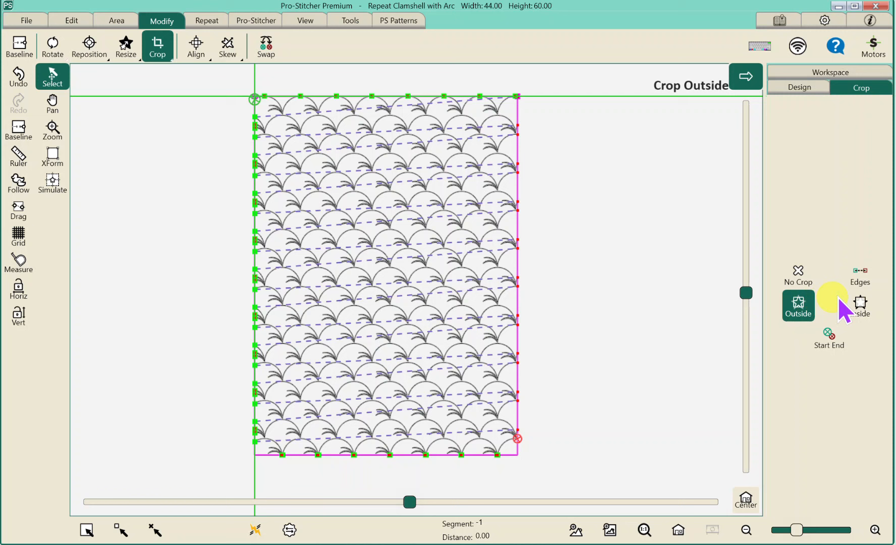
click(859, 276)
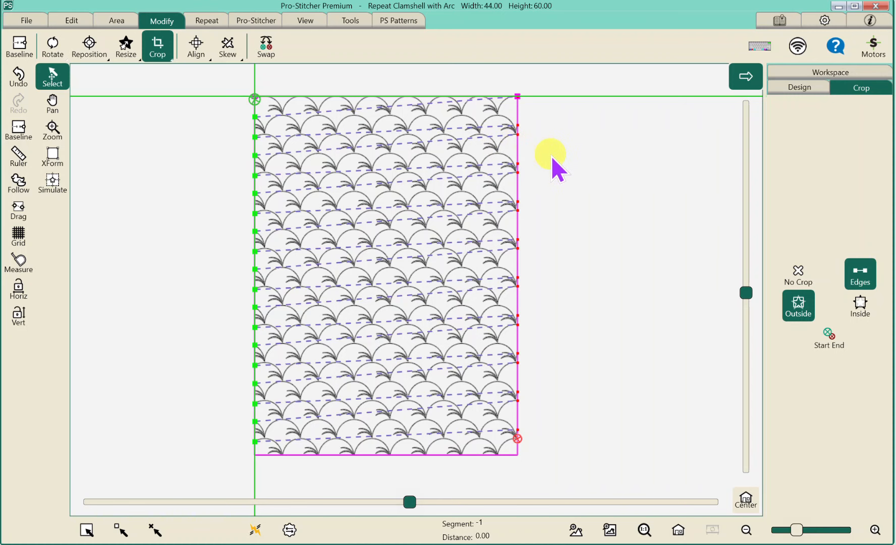
mouse_move(531, 217)
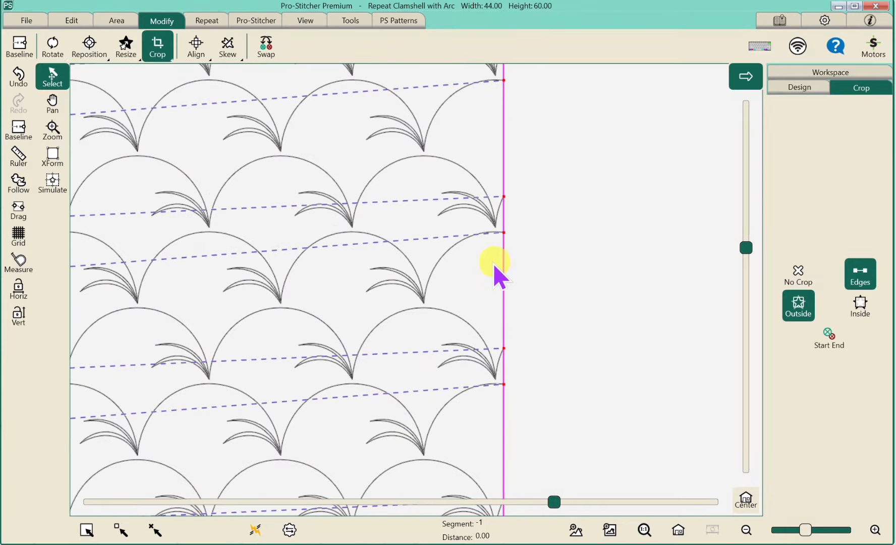
mouse_move(506, 212)
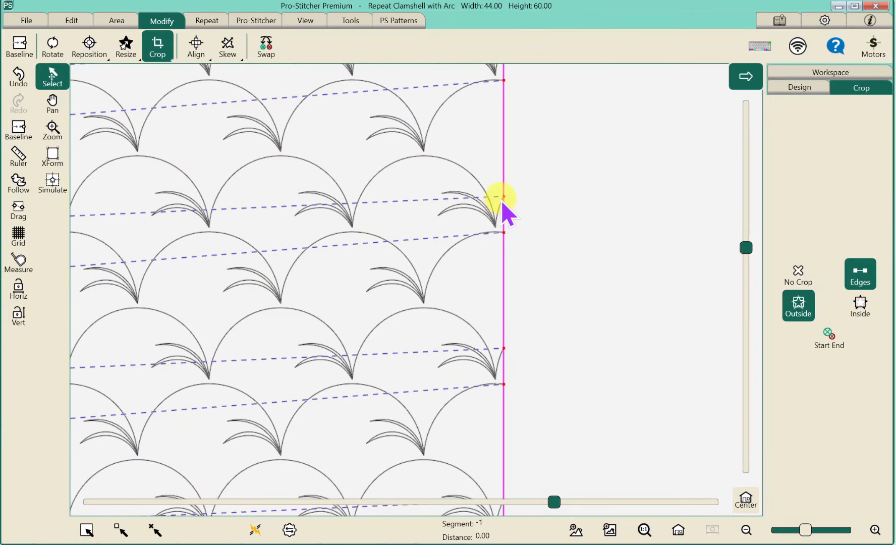
mouse_move(486, 197)
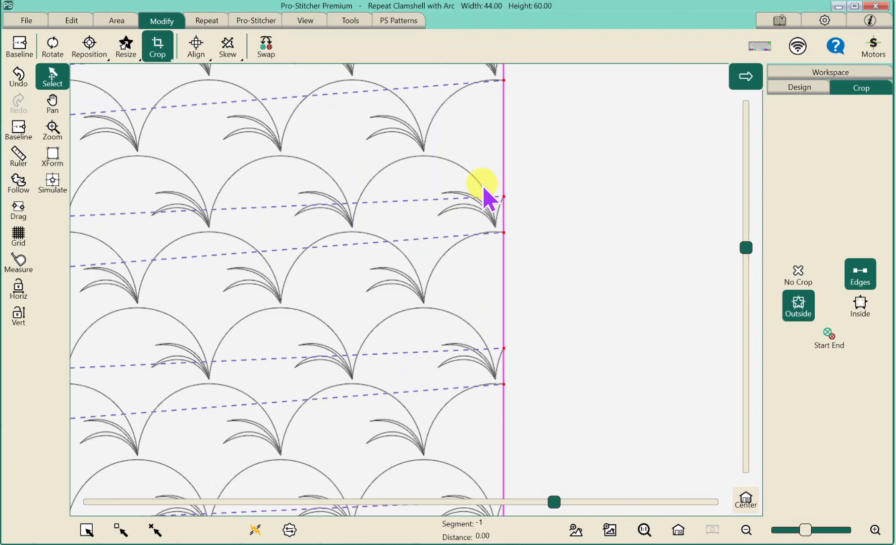
mouse_move(496, 231)
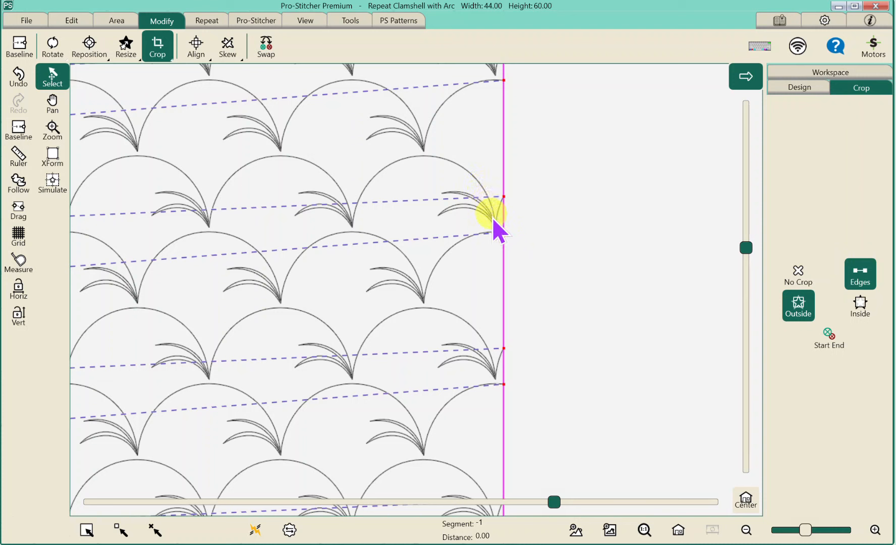
mouse_move(502, 240)
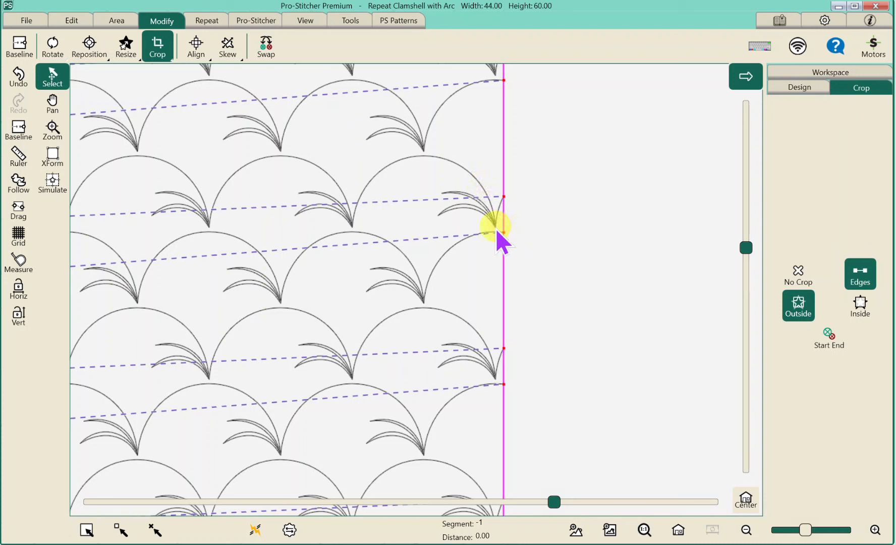
mouse_move(507, 237)
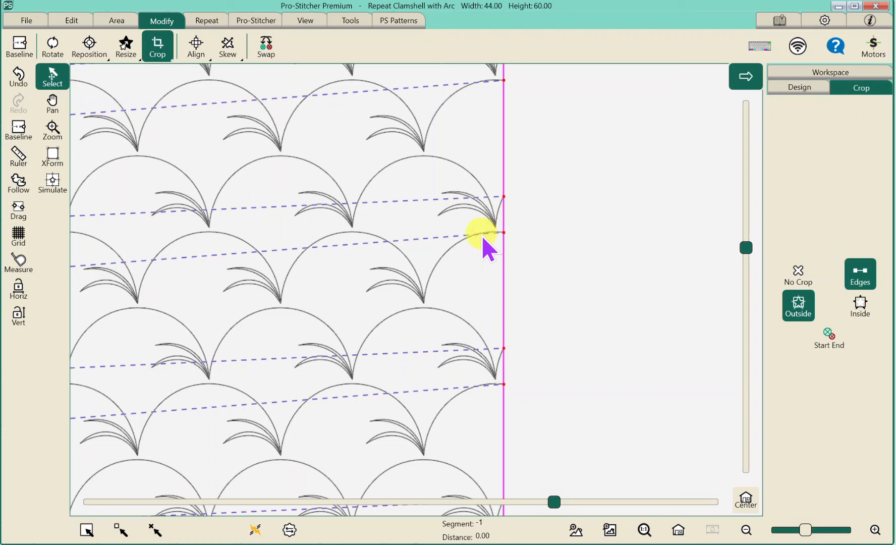
mouse_move(522, 255)
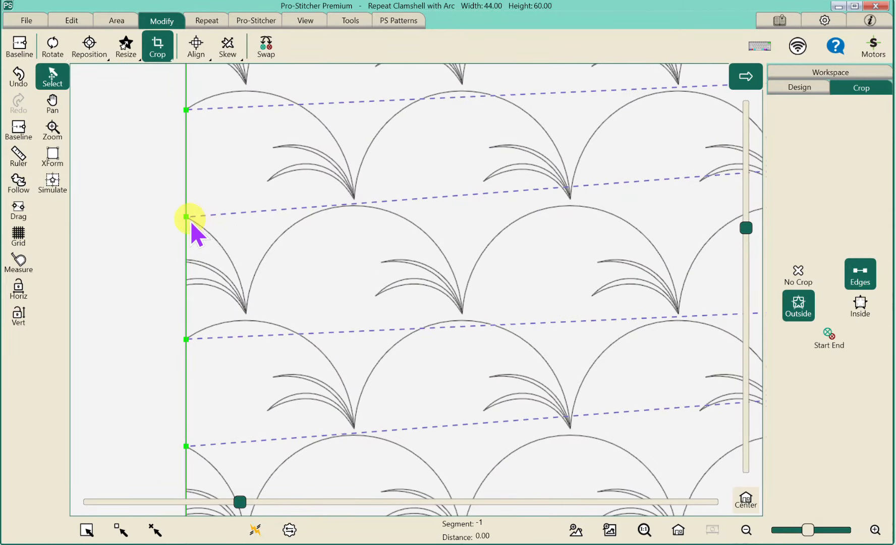
mouse_move(182, 268)
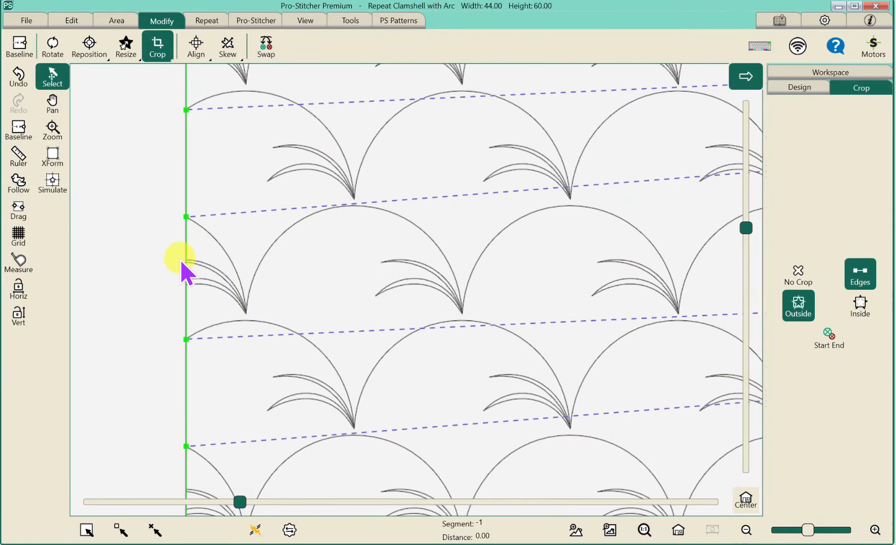
mouse_move(232, 174)
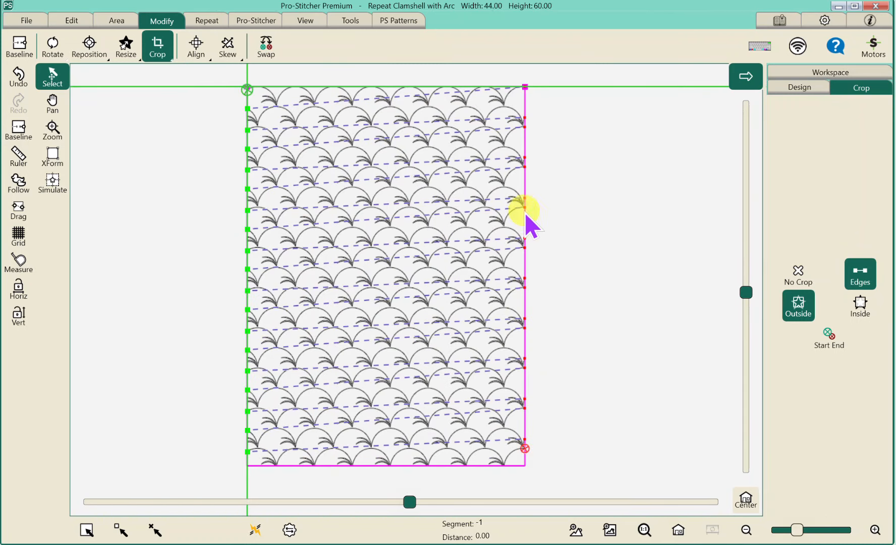
mouse_move(40, 140)
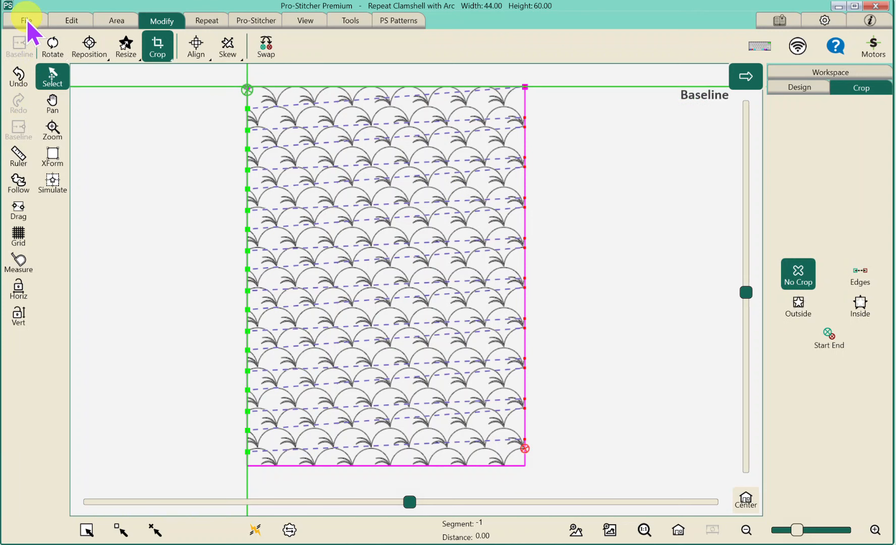
- Start saving the design under the name Repeat Clamshell with Arc
click(26, 20)
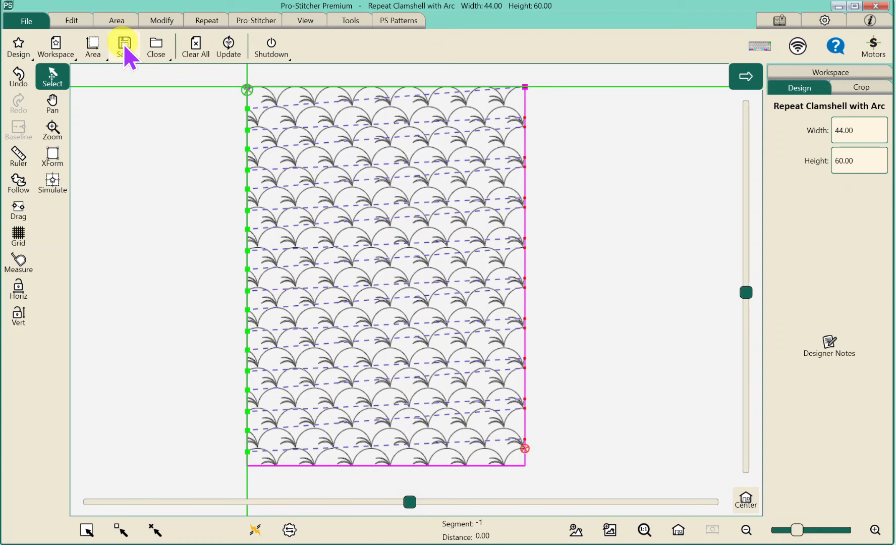
mouse_move(151, 95)
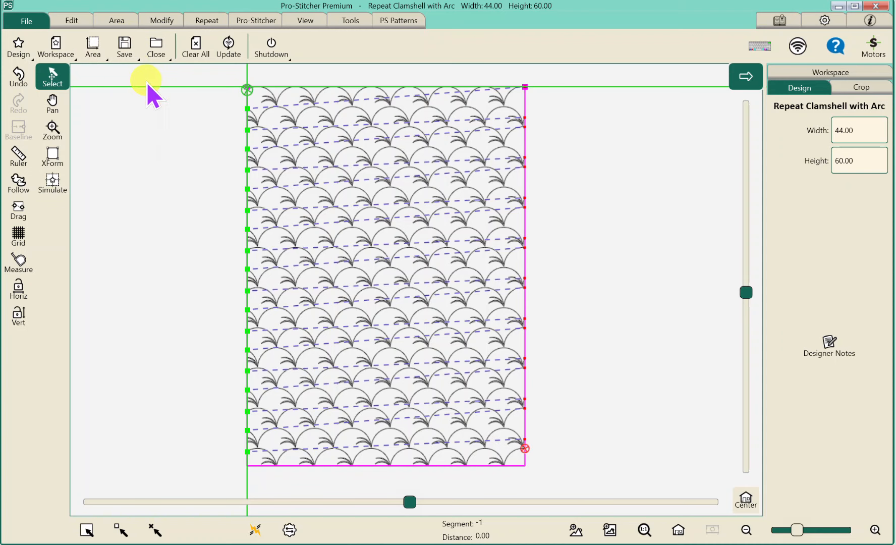
click(124, 47)
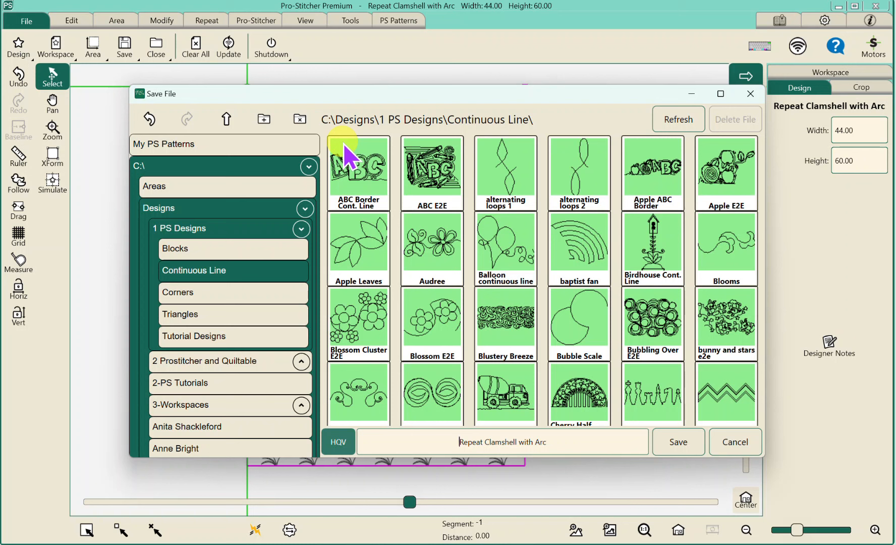
mouse_move(288, 197)
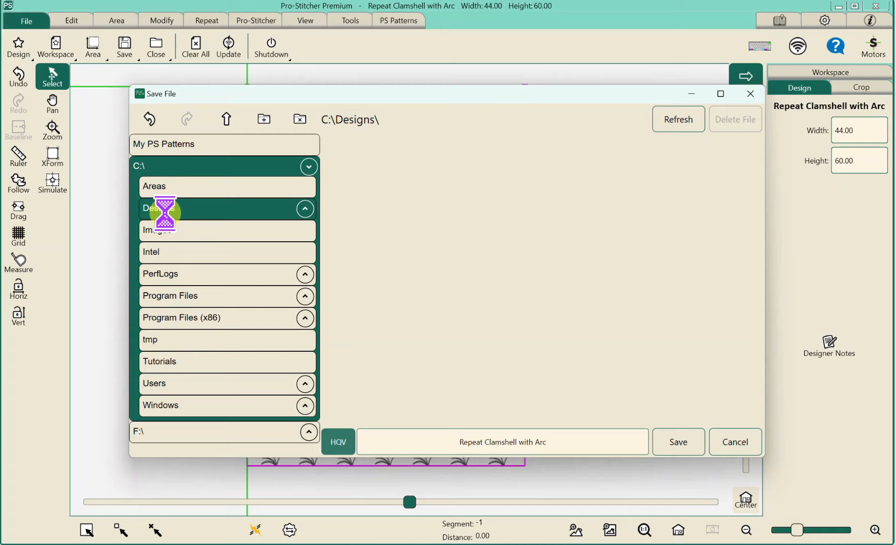
- Go up from 1 PS Designs to C:\Designs and begin creating a new folder there
click(193, 217)
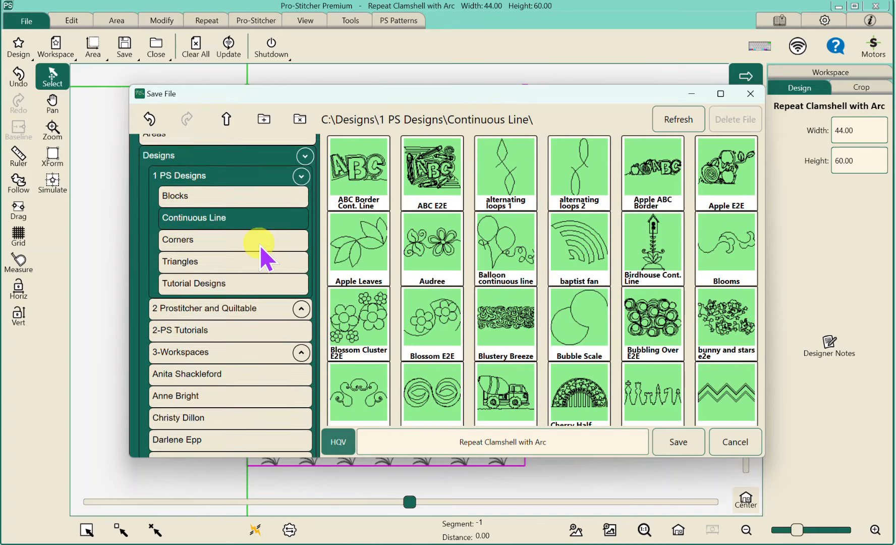
scroll(down, 3)
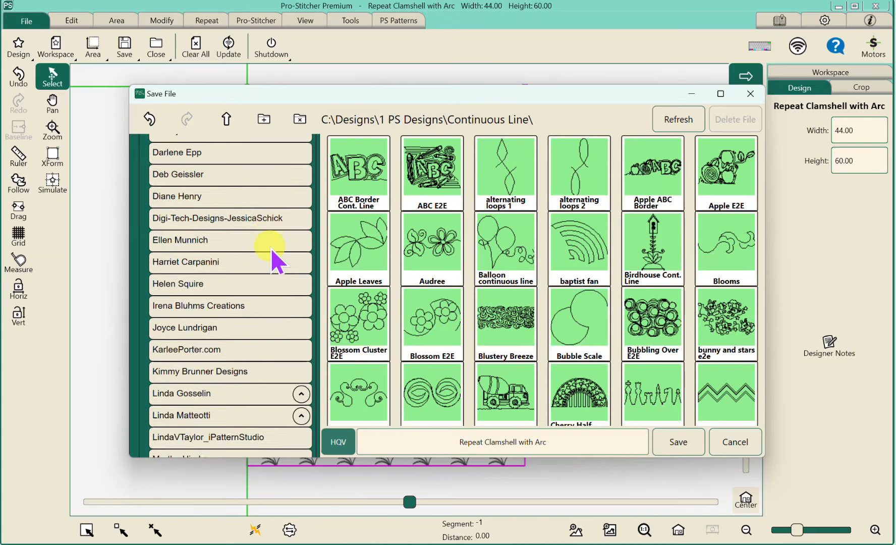
scroll(down, 3)
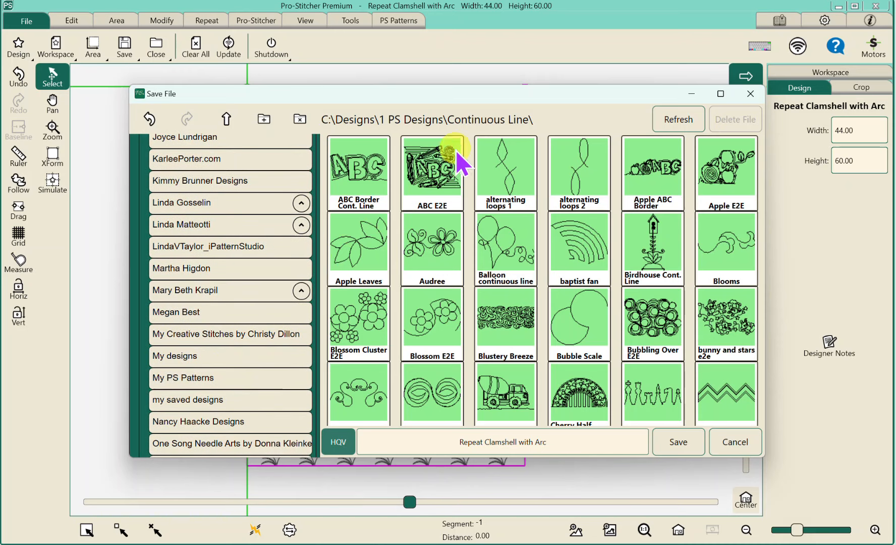
scroll(up, 3)
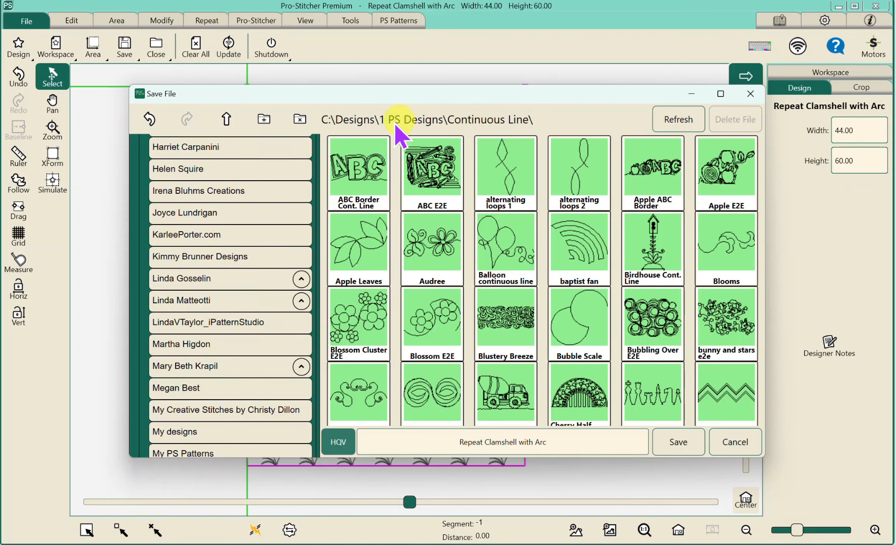
click(225, 119)
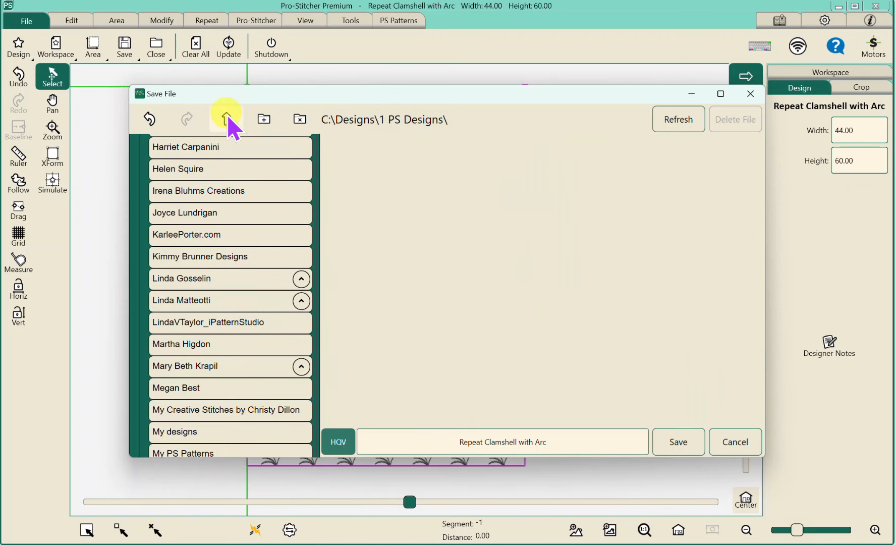
mouse_move(336, 125)
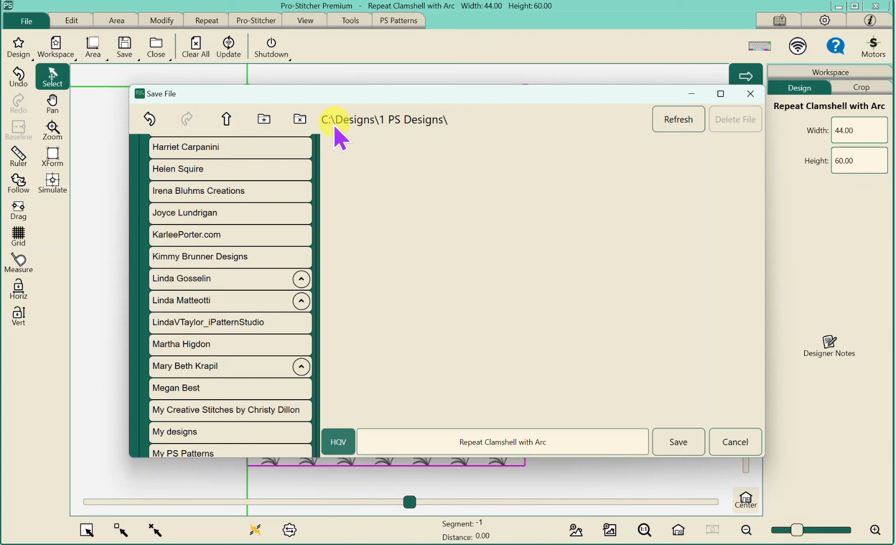
click(225, 119)
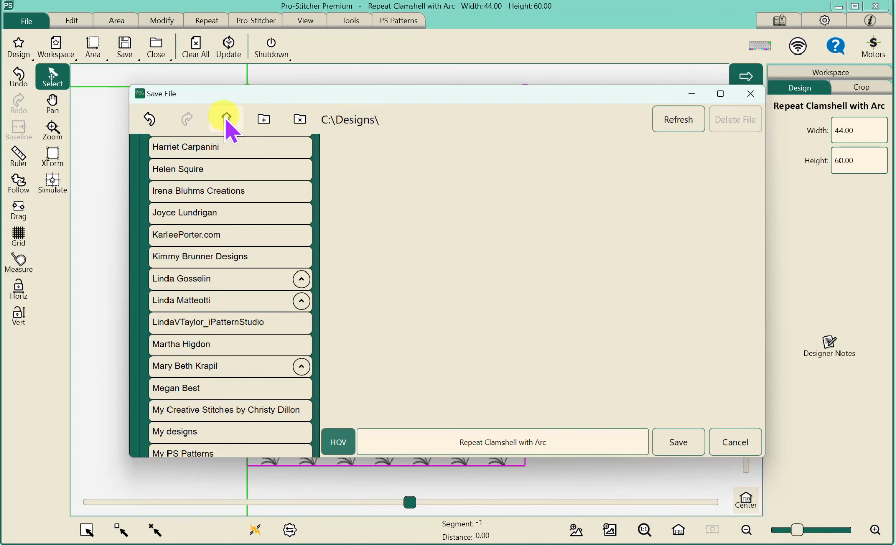
mouse_move(264, 119)
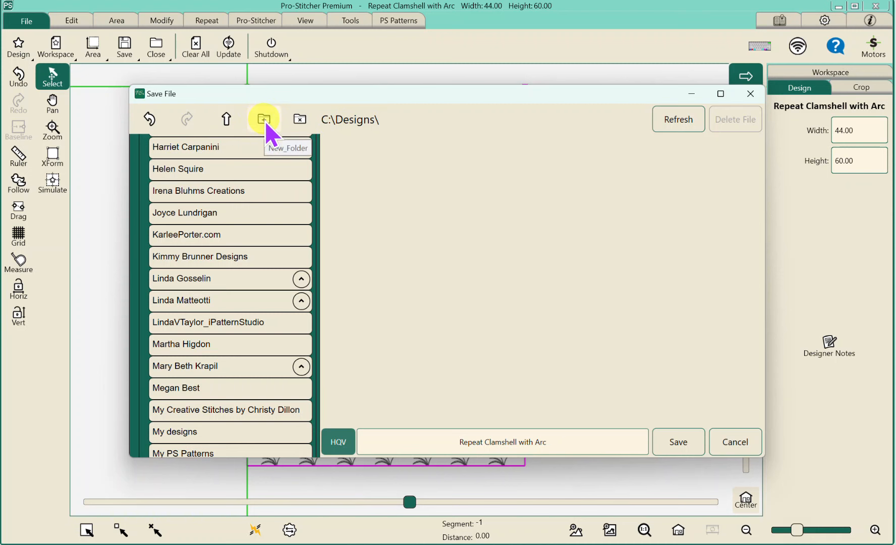
click(264, 119)
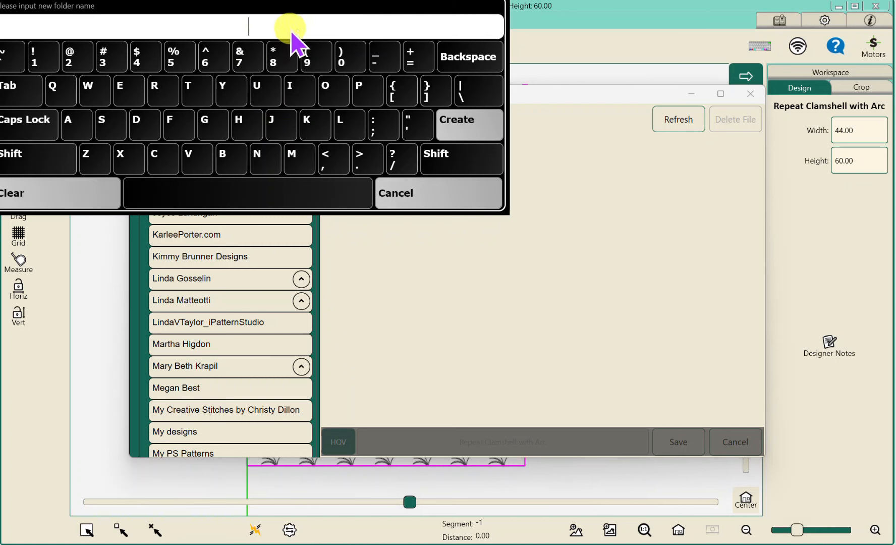
mouse_move(303, 52)
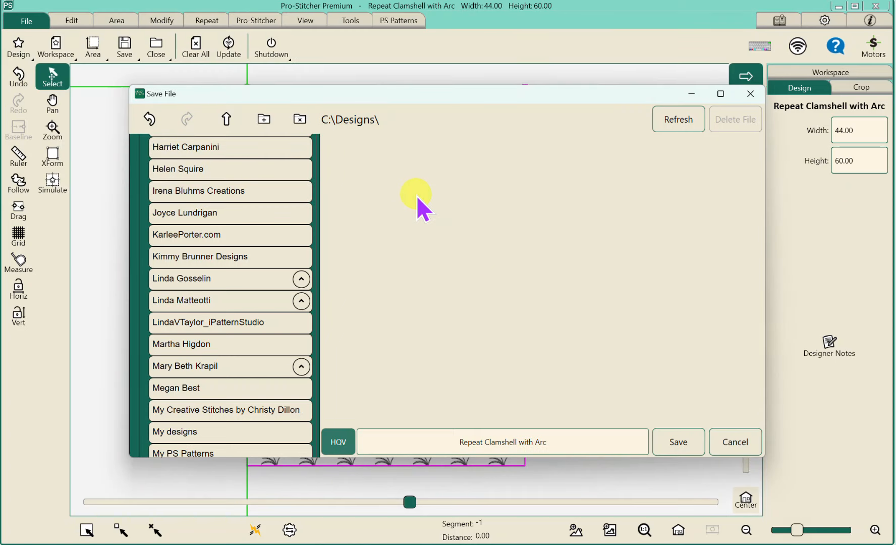
mouse_move(189, 437)
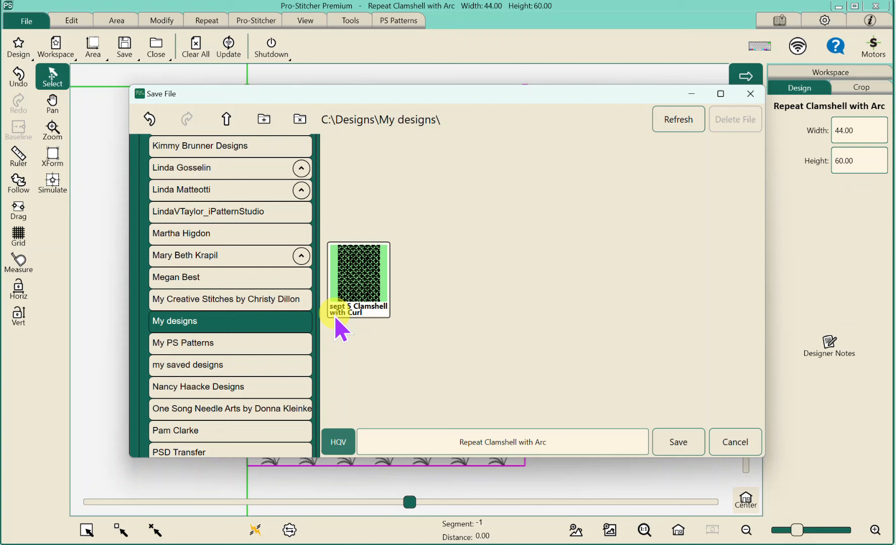
mouse_move(369, 328)
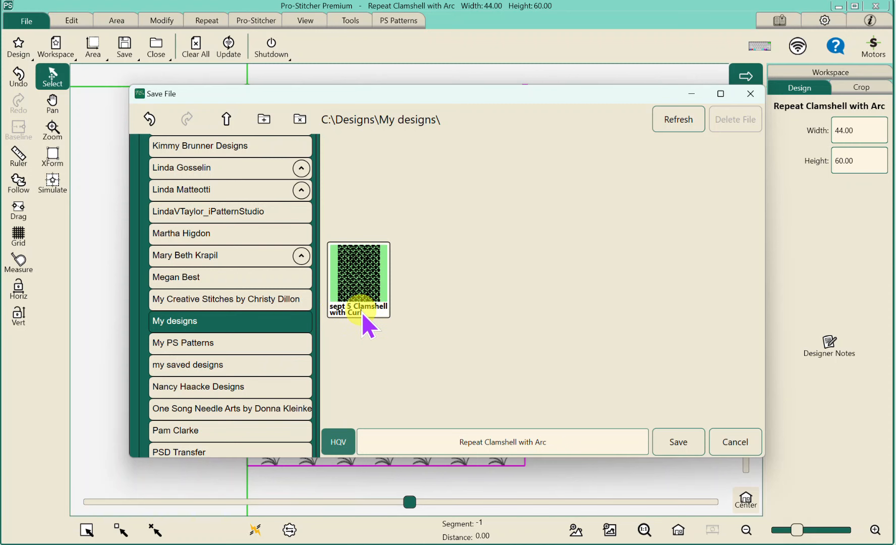
- Rename the clamshell design from 'Repeat' to 'Sept' in the Save File dialog
click(501, 441)
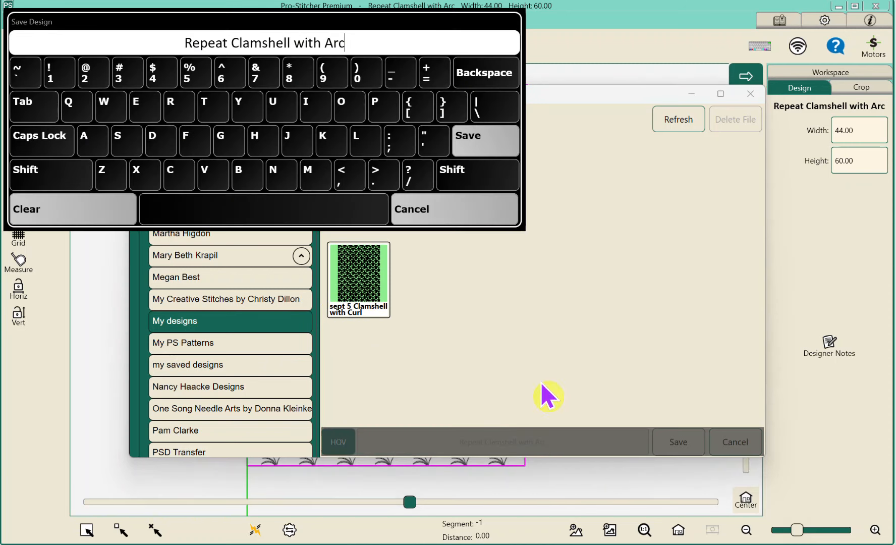
mouse_move(142, 178)
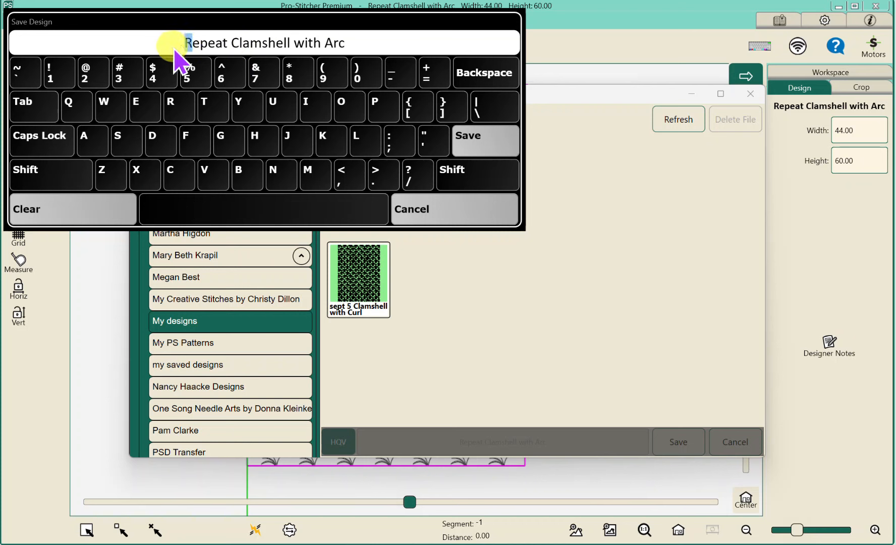
click(483, 72)
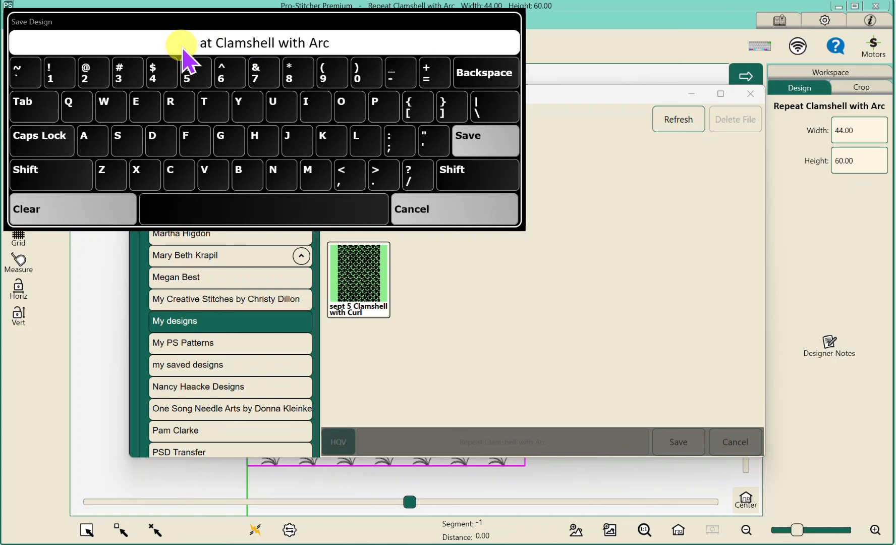
click(484, 73)
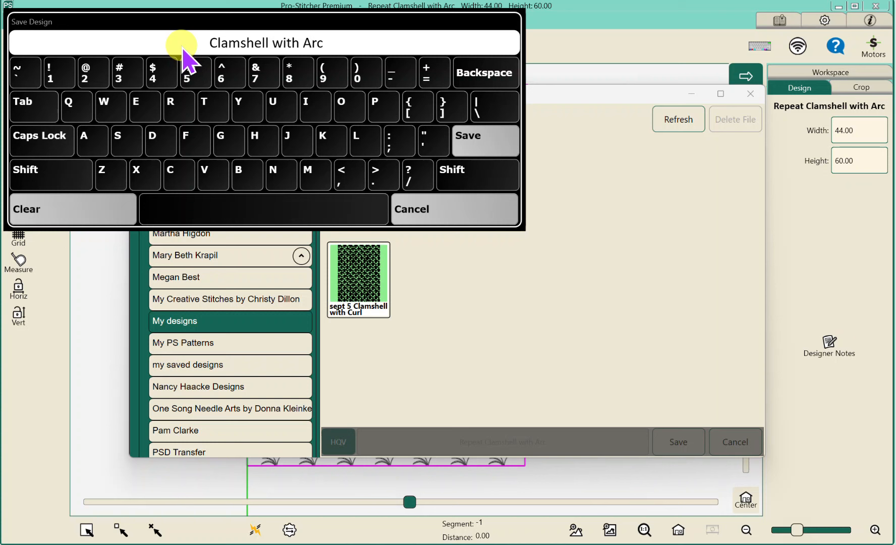
text(Sept)
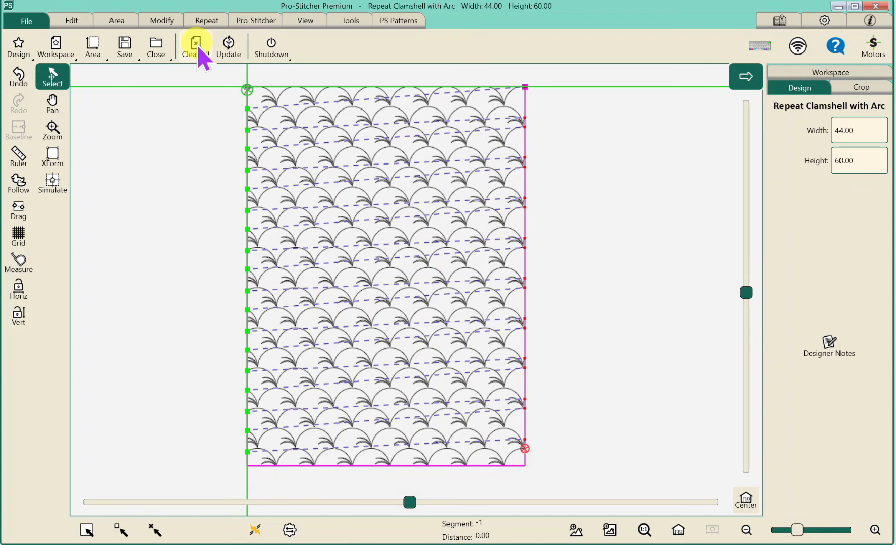
- Clear the workspace, reload 'Sept 5 Clamshell with Arc', and start saving the workspace
click(195, 47)
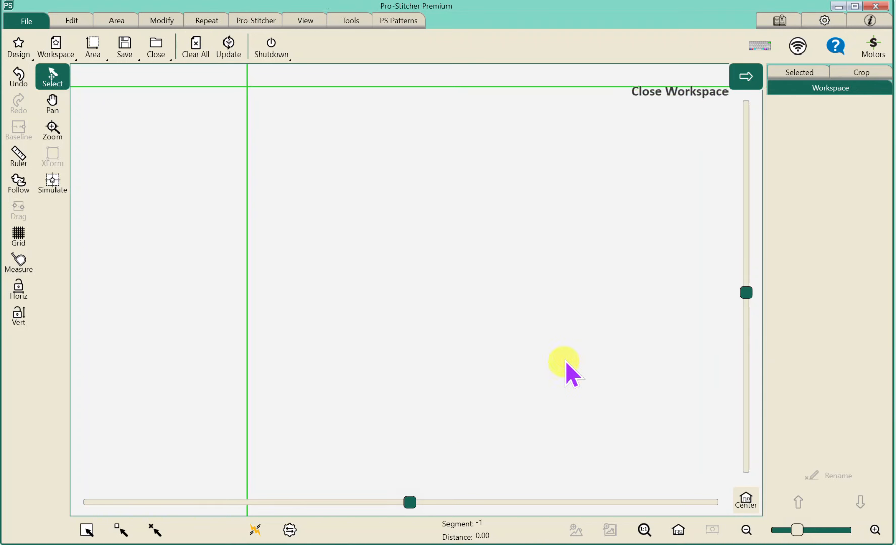
mouse_move(380, 180)
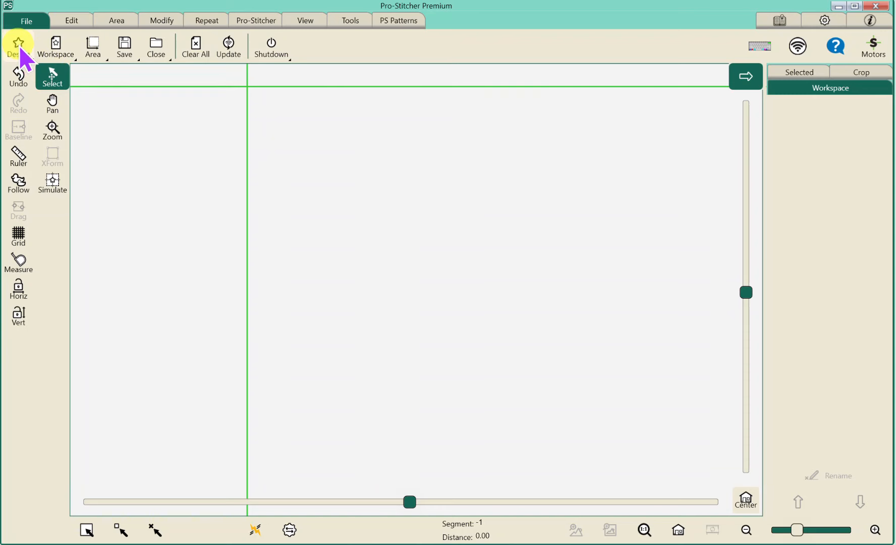
click(18, 45)
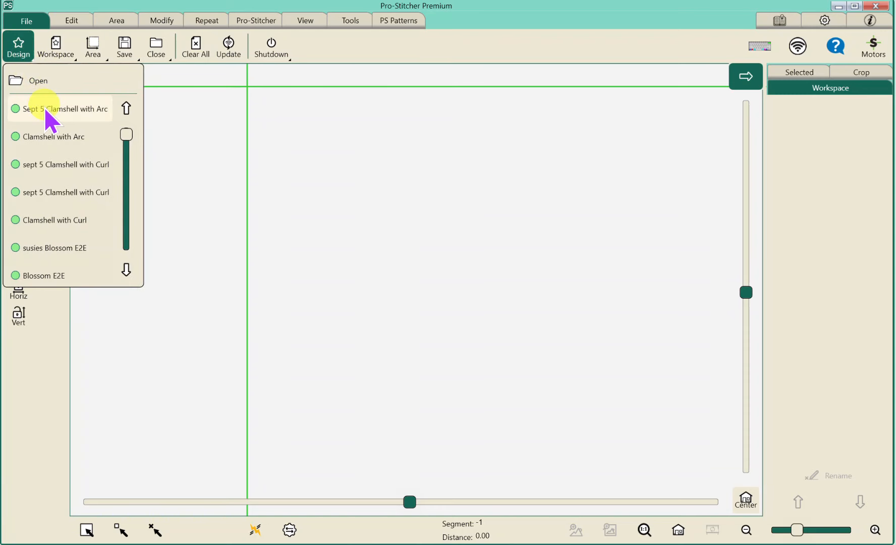
click(64, 108)
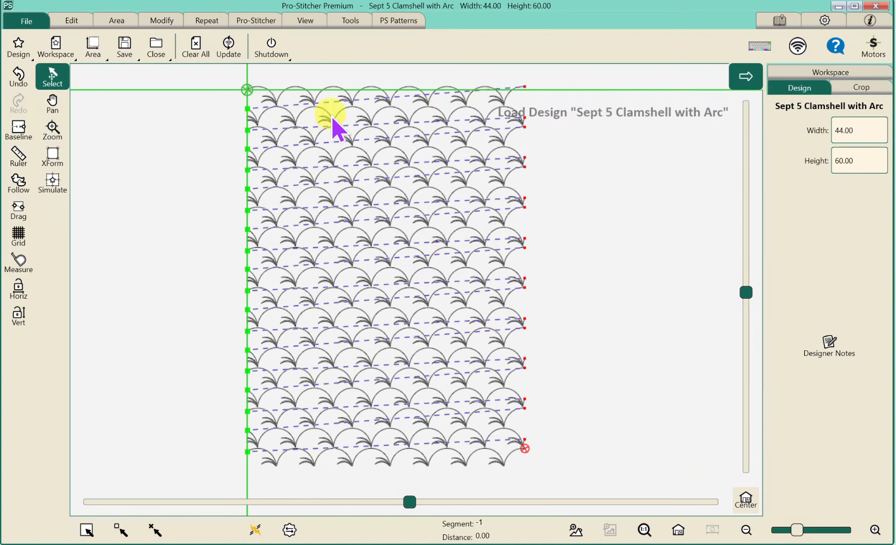
mouse_move(379, 126)
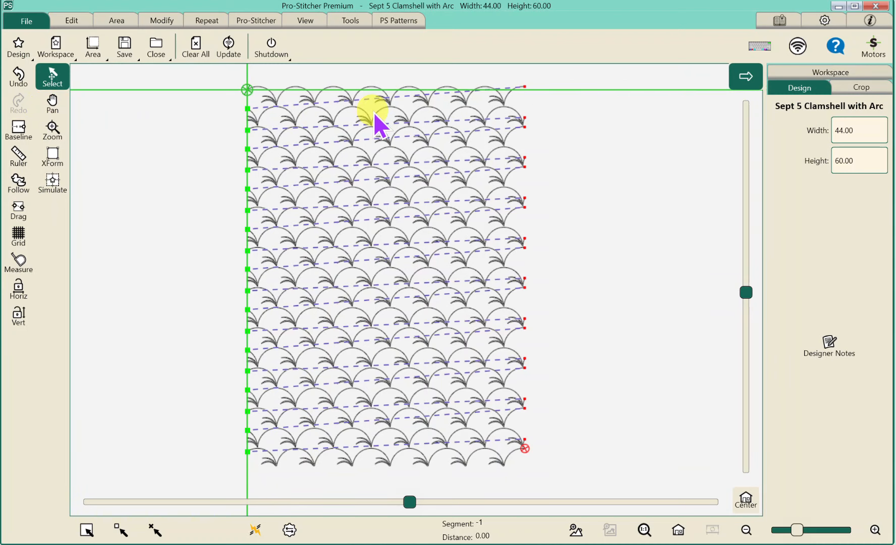
mouse_move(124, 47)
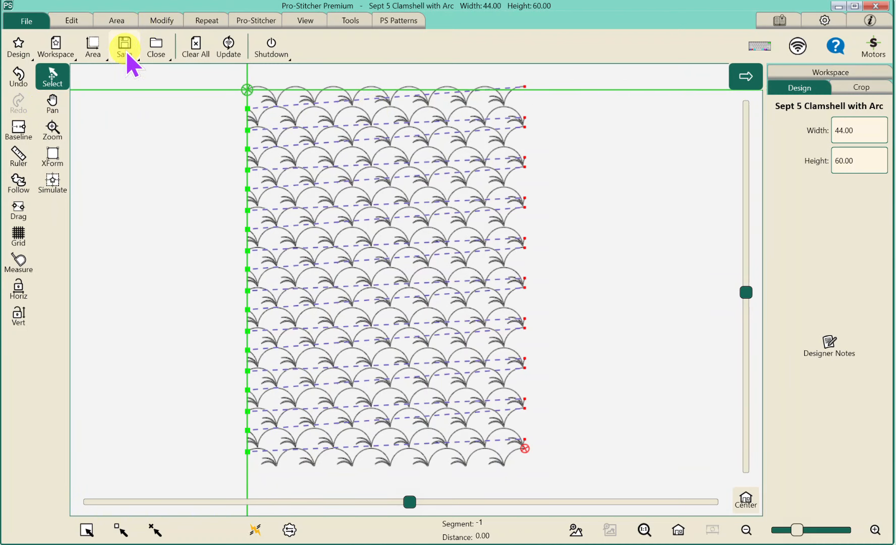
click(124, 46)
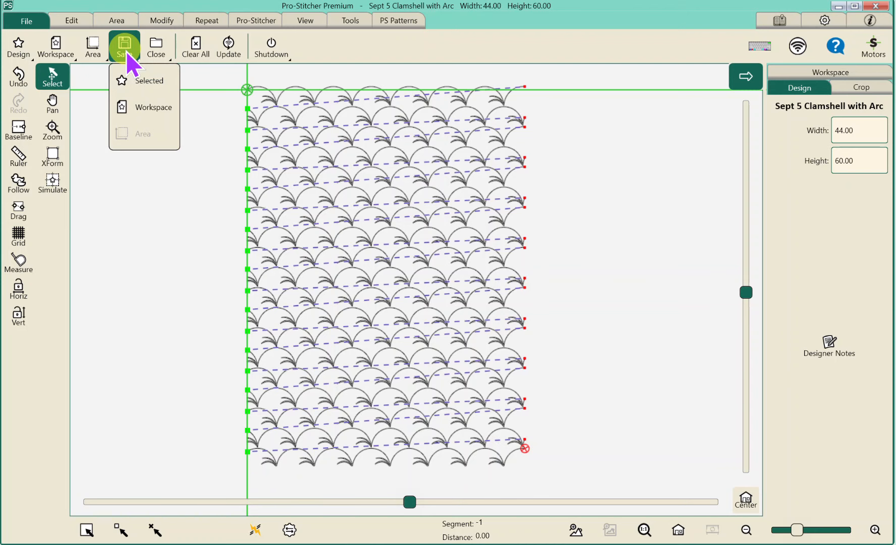
click(150, 81)
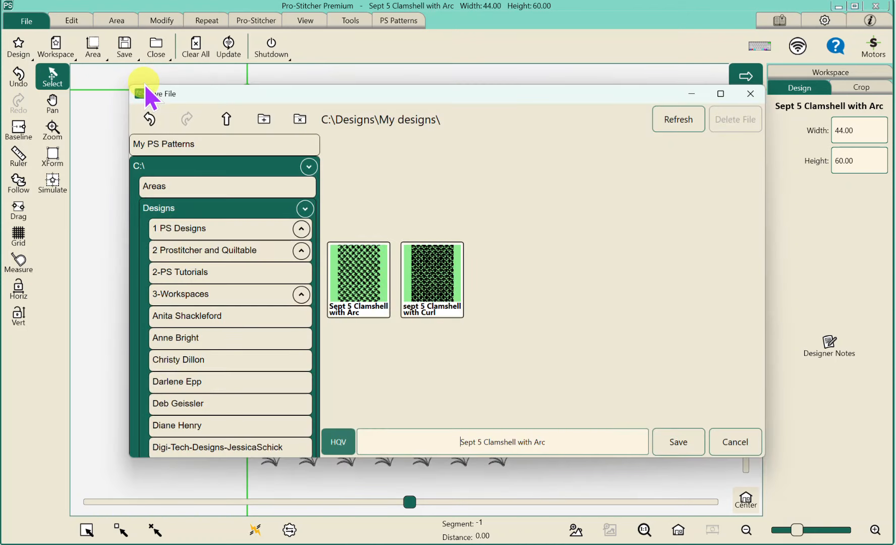
mouse_move(163, 177)
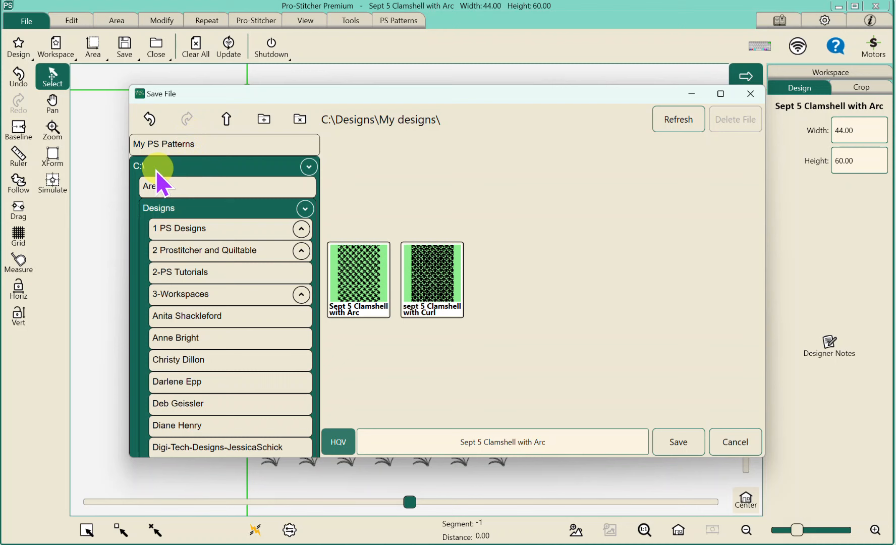
- Save 'Sept 5 Clamshell with Arc' to the F:\ USB drive
click(309, 166)
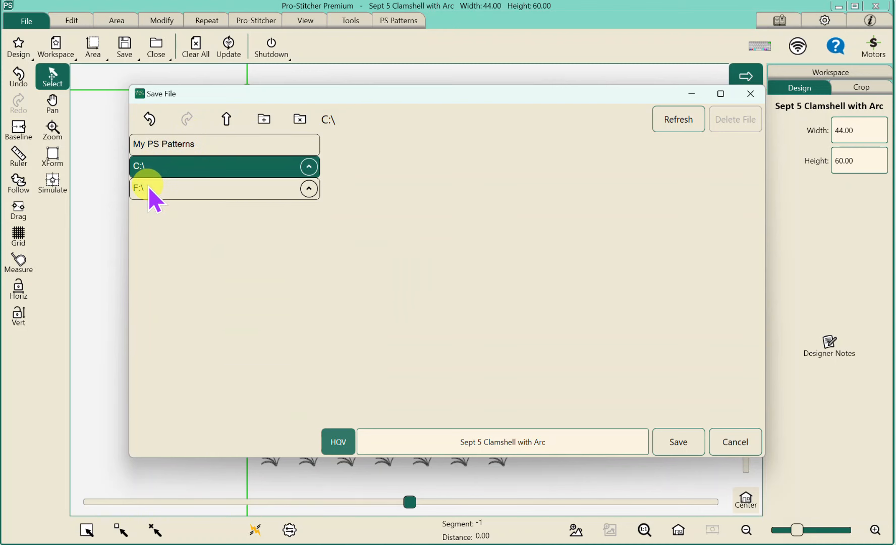
click(223, 187)
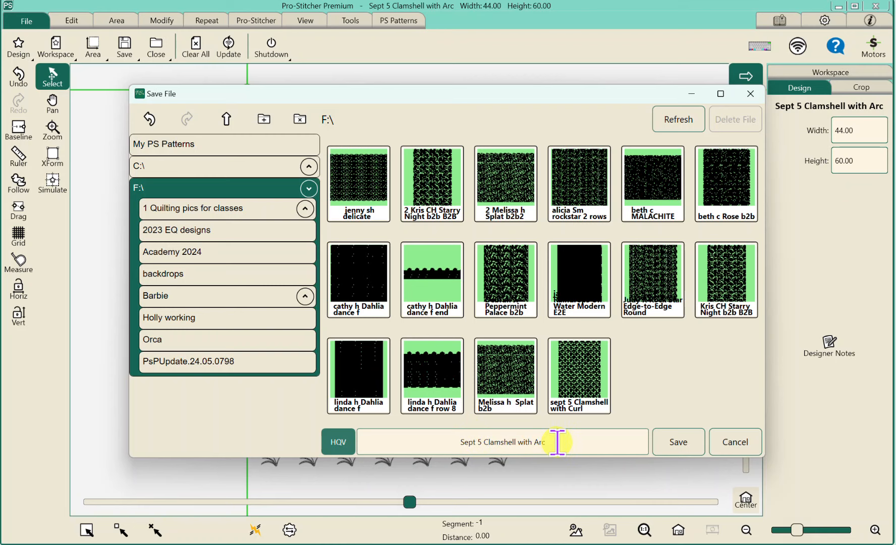
click(677, 441)
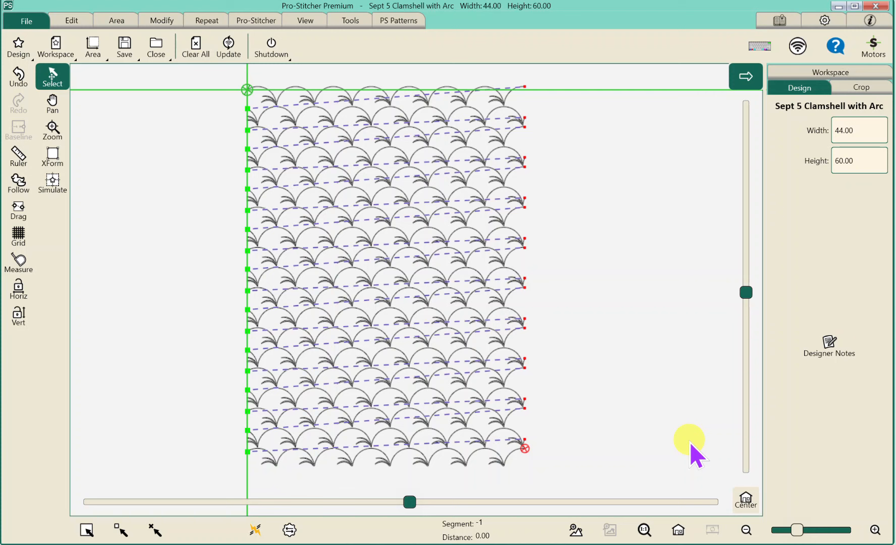
mouse_move(708, 417)
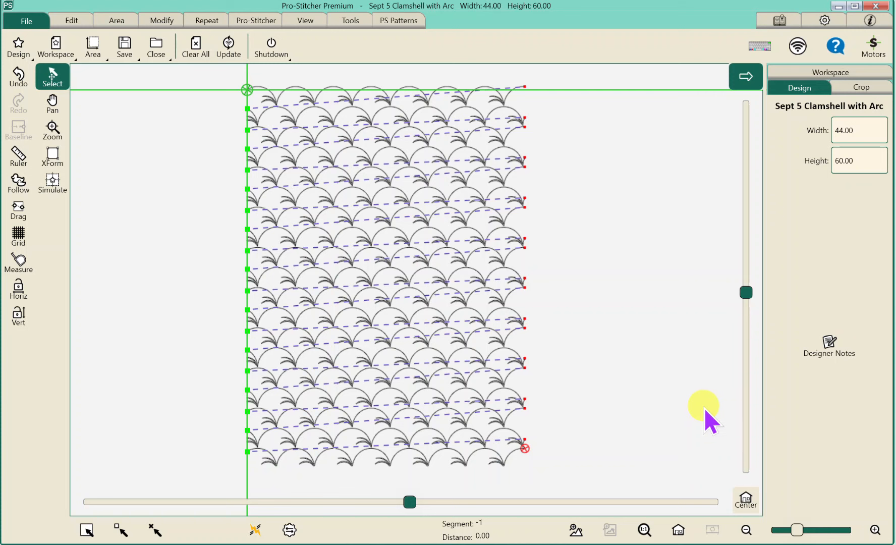
mouse_move(701, 417)
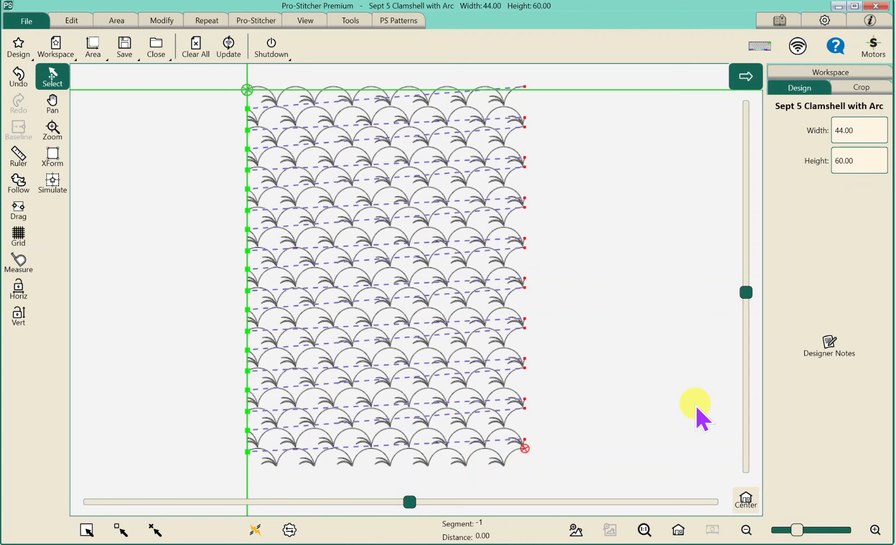
mouse_move(693, 112)
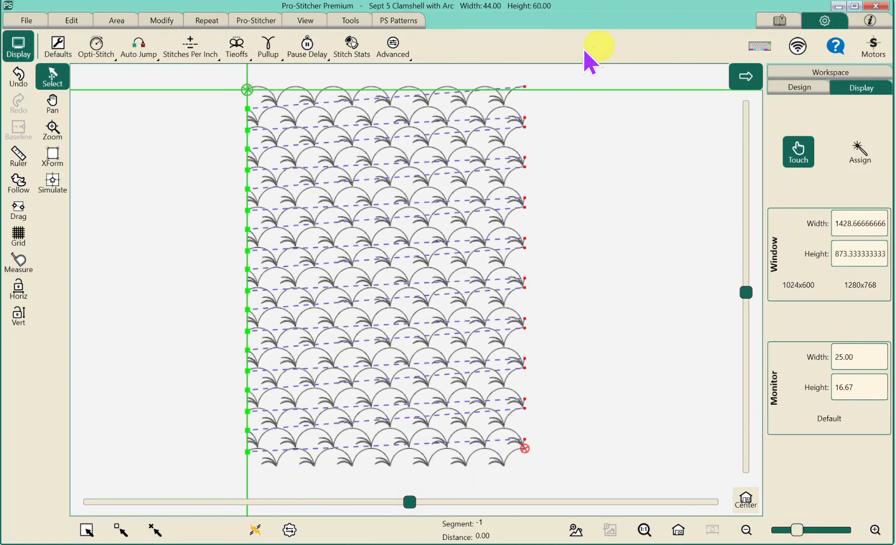
mouse_move(350, 47)
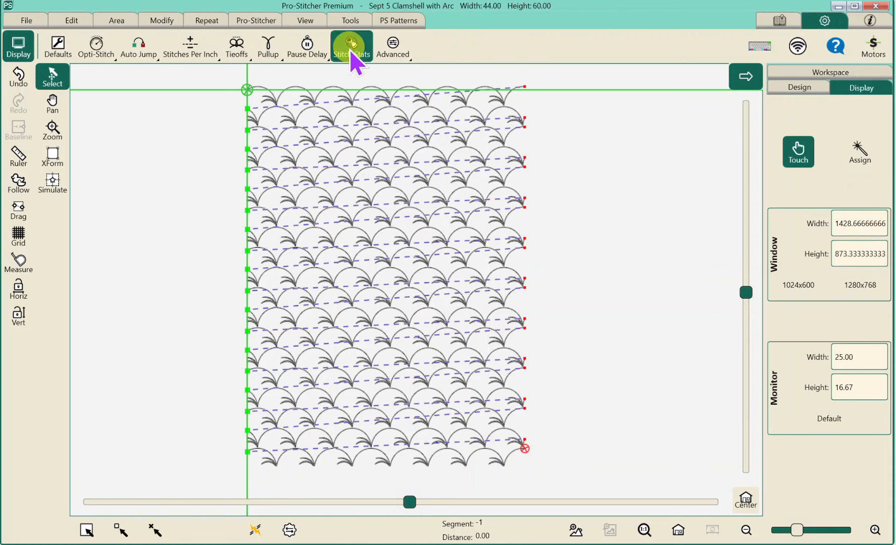
- Review the stitch stats (35095 stitches, 35 min 34 s, 2924 inches), then close them
click(350, 46)
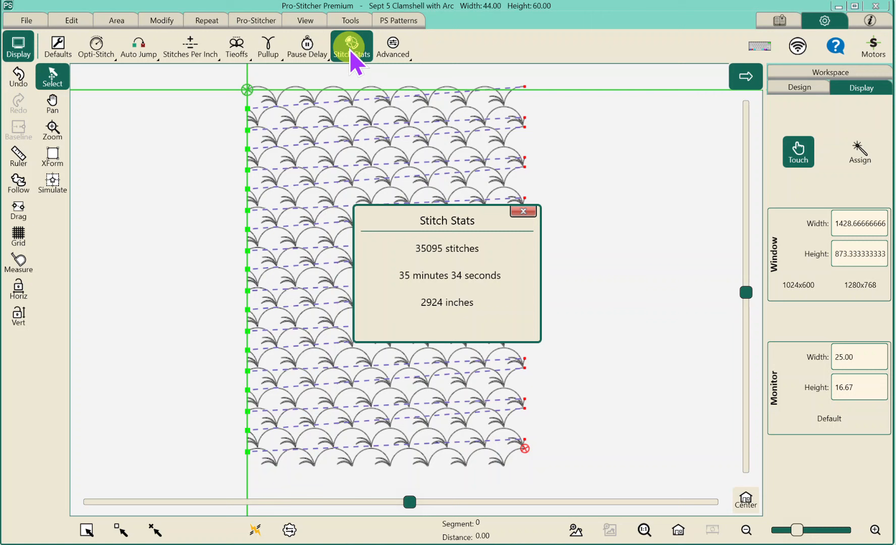
mouse_move(420, 266)
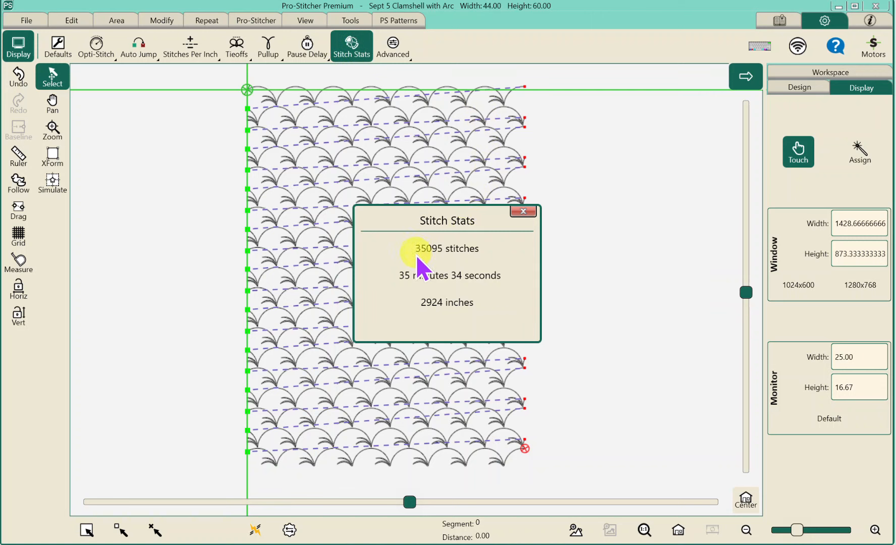
mouse_move(396, 286)
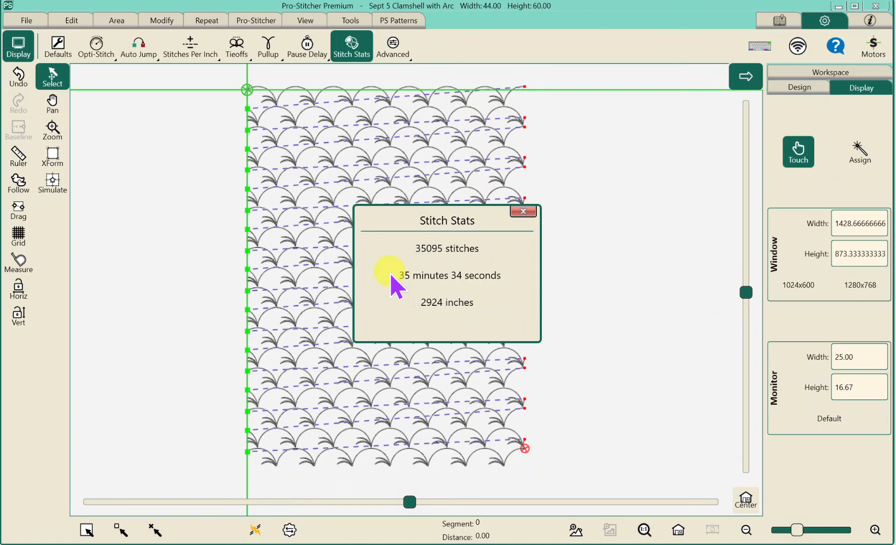
mouse_move(489, 291)
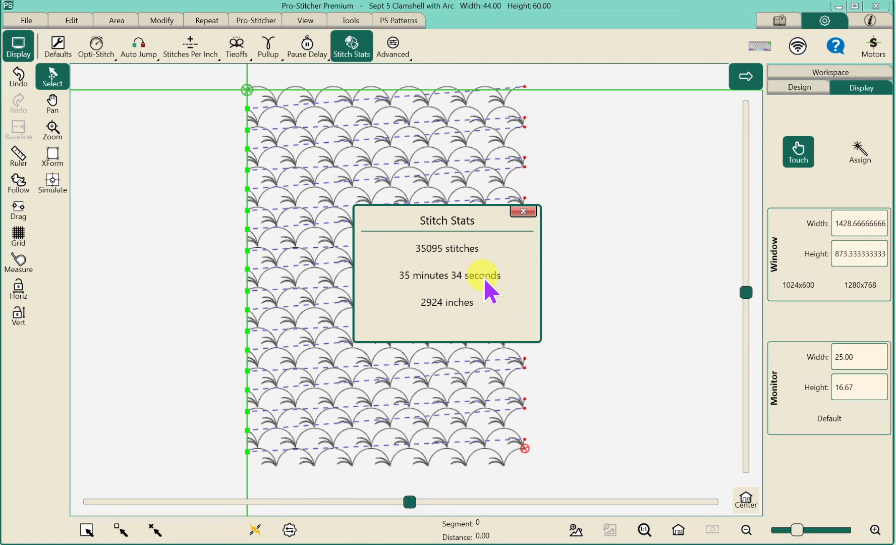
mouse_move(471, 257)
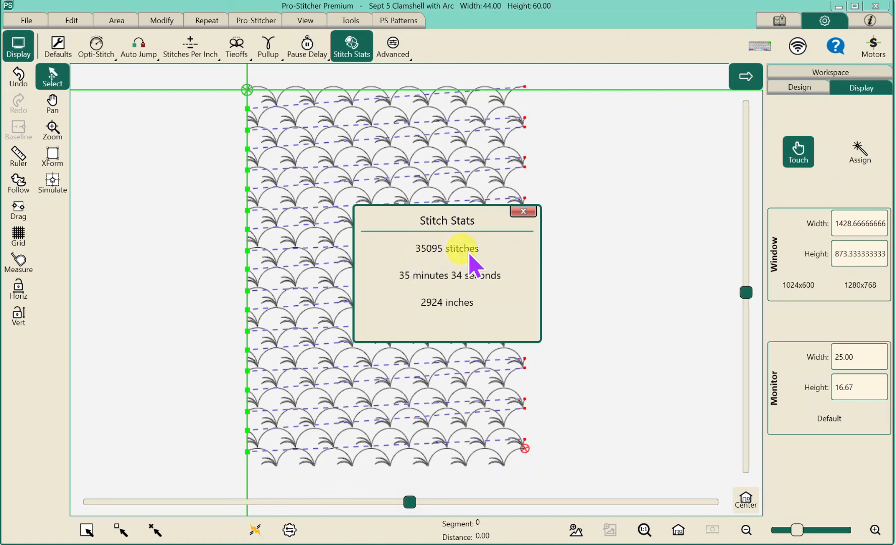
mouse_move(405, 265)
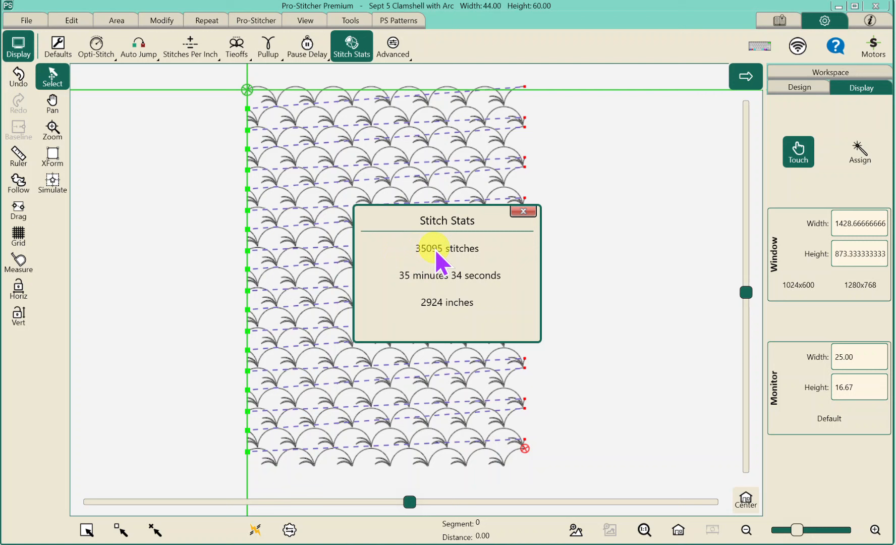
mouse_move(508, 248)
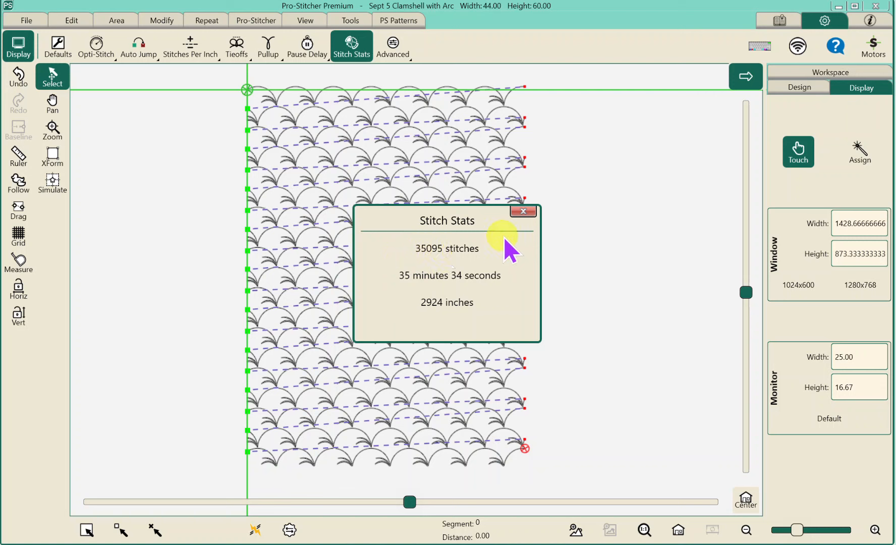
mouse_move(508, 257)
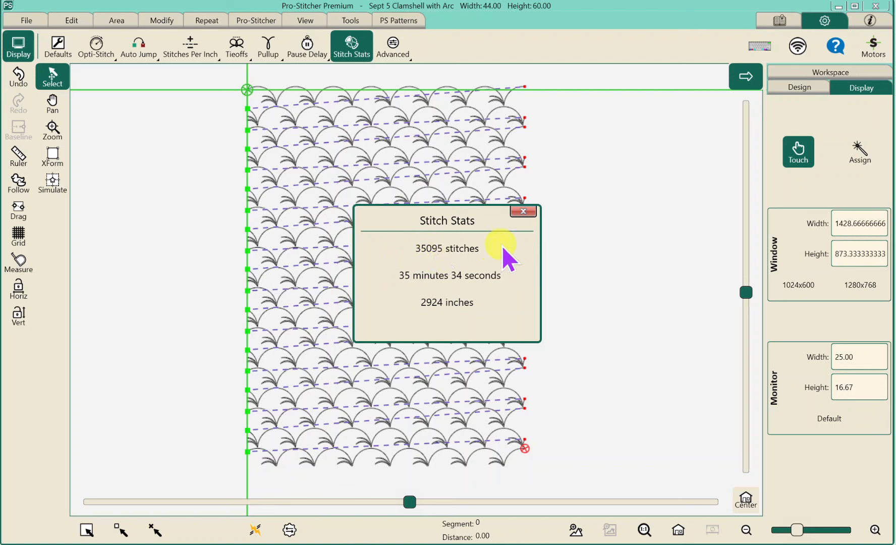
click(521, 211)
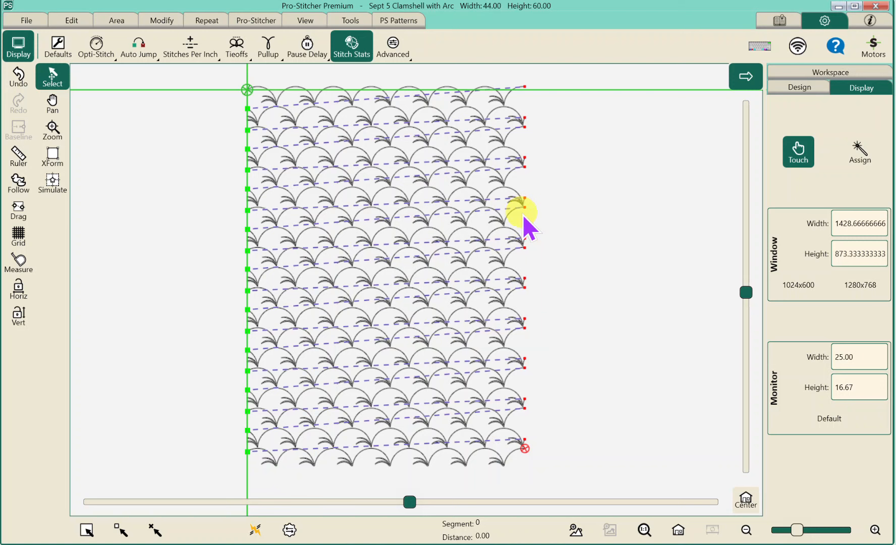
mouse_move(631, 274)
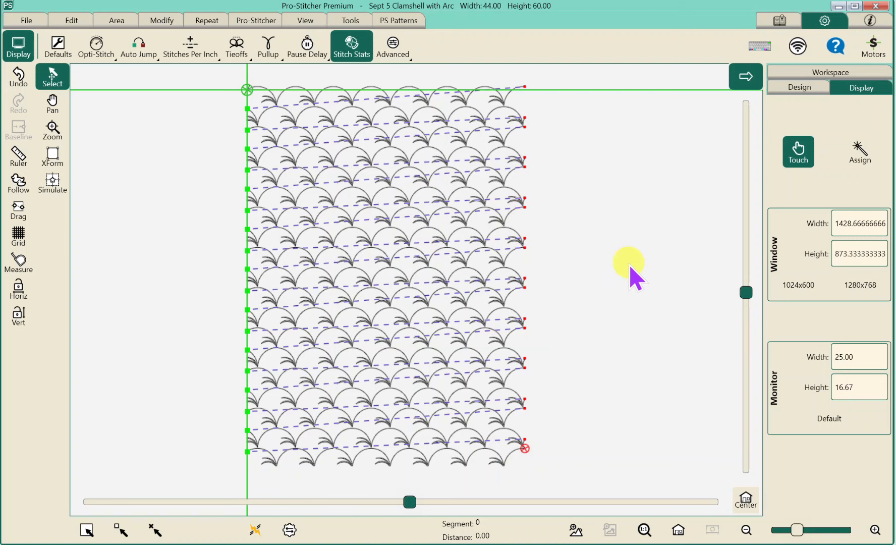